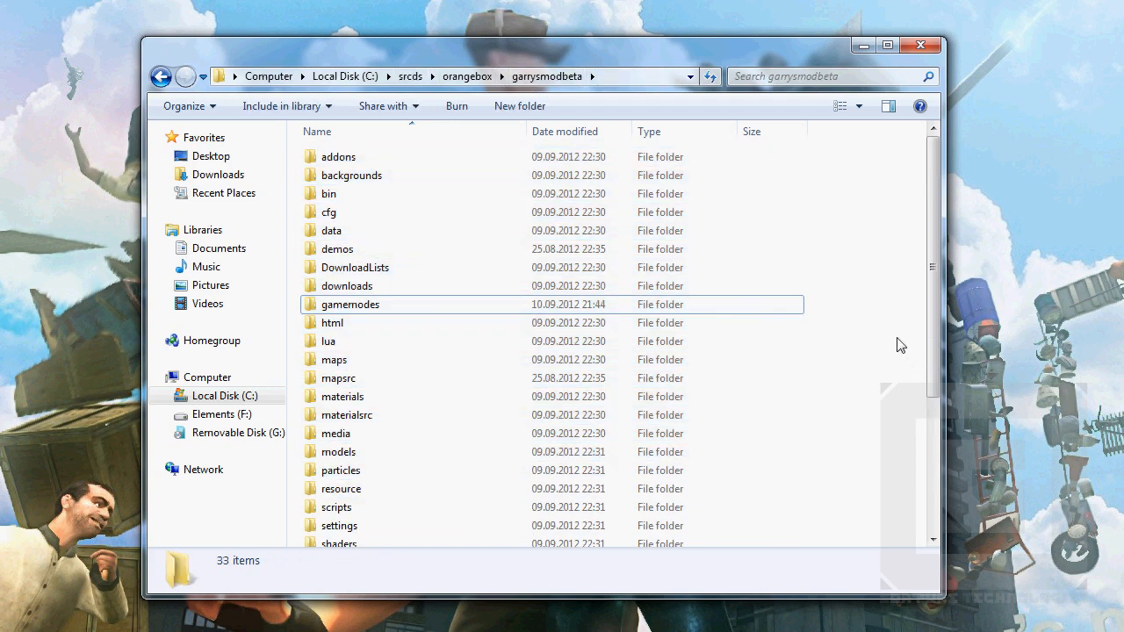
Browse the garrysmodbeta server folders and open the gamemodes folder.
{"action": "left_click", "coordinate": [338, 156]}
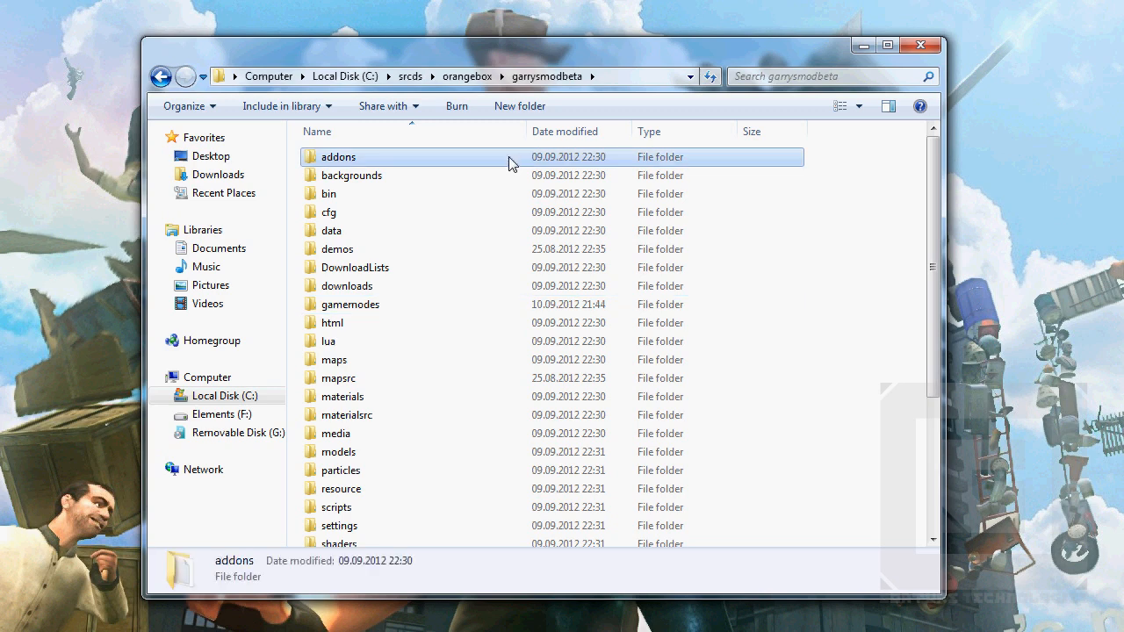
{"action": "mouse_move", "coordinate": [448, 187]}
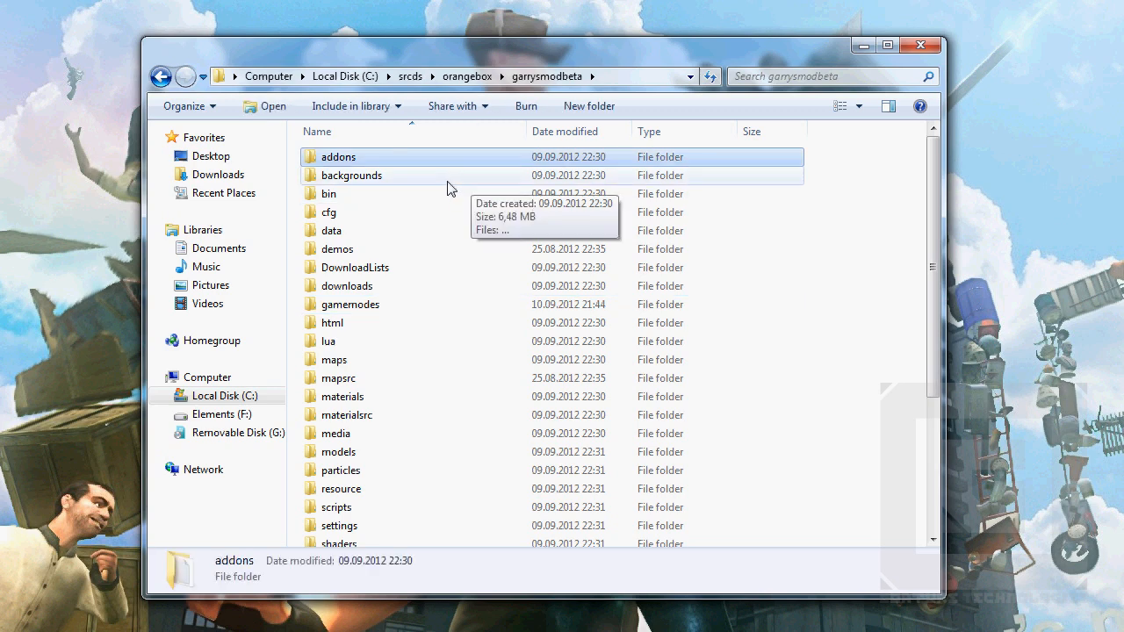
{"action": "left_click", "coordinate": [328, 341]}
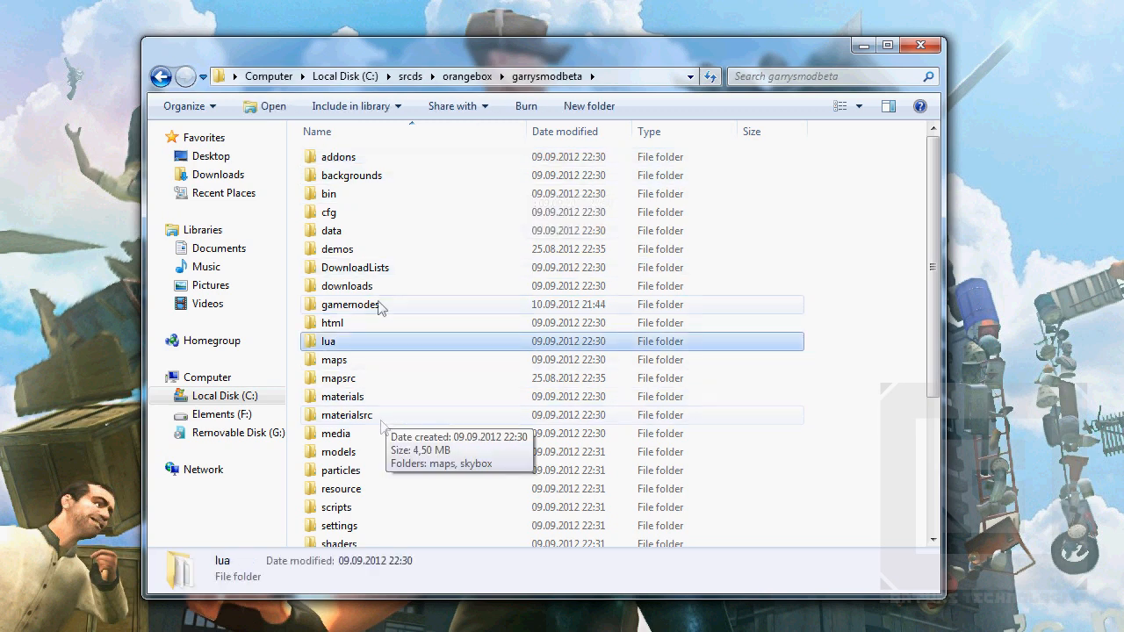
{"action": "left_click", "coordinate": [349, 304]}
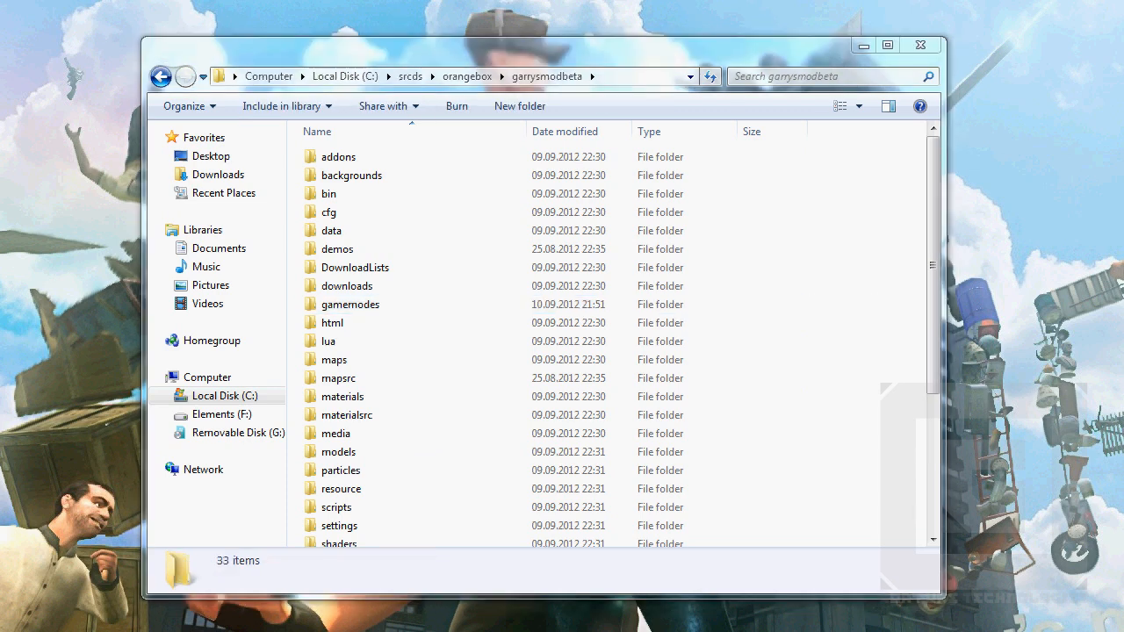
{"action": "mouse_move", "coordinate": [566, 286]}
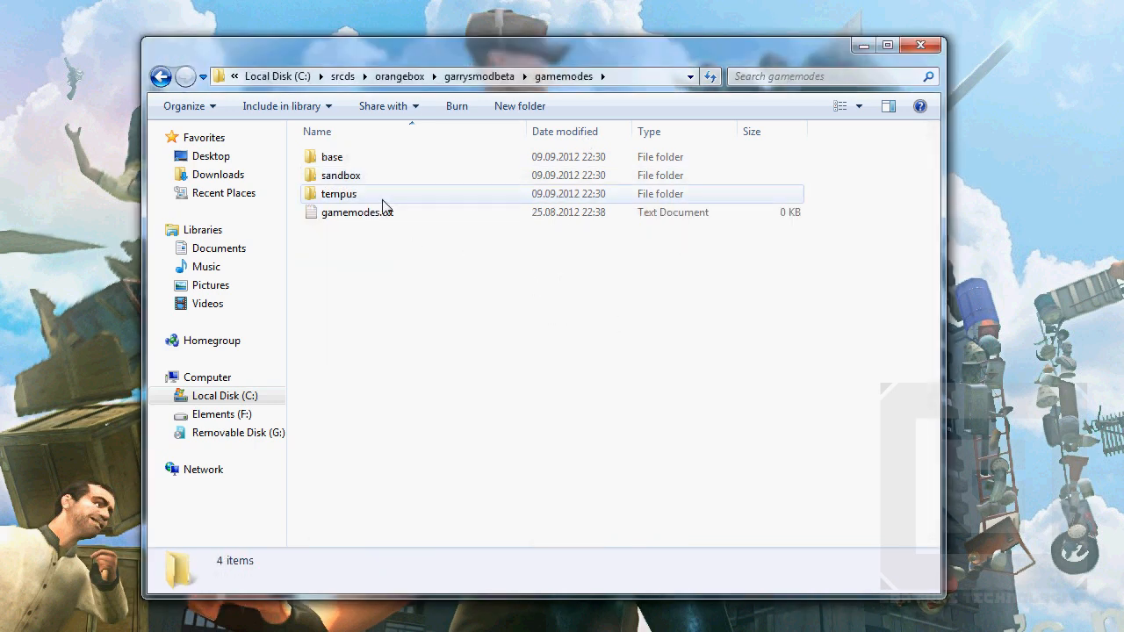
Create a folder named example beside base, sandbox and tempus.
{"action": "left_click", "coordinate": [339, 193]}
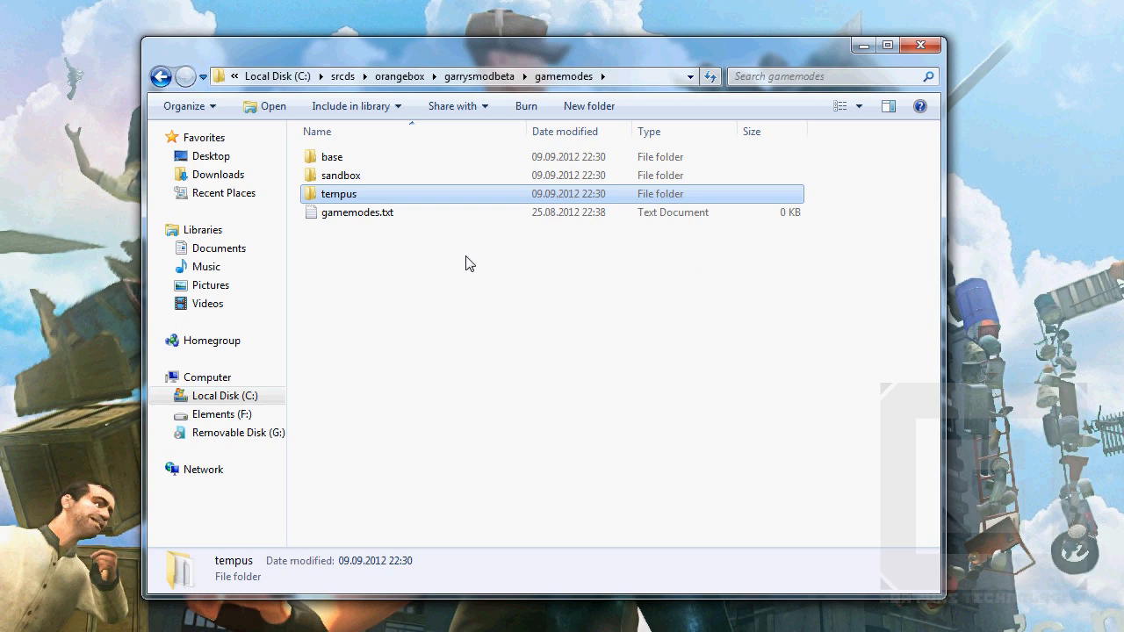
{"action": "mouse_move", "coordinate": [465, 260]}
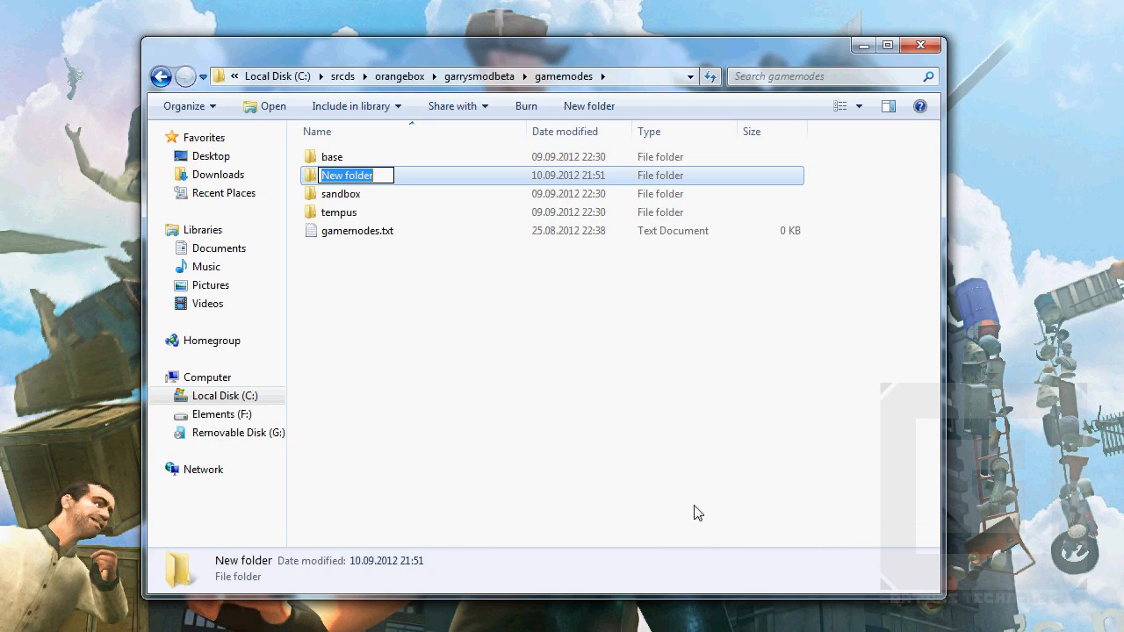
{"action": "type", "text": "example"}
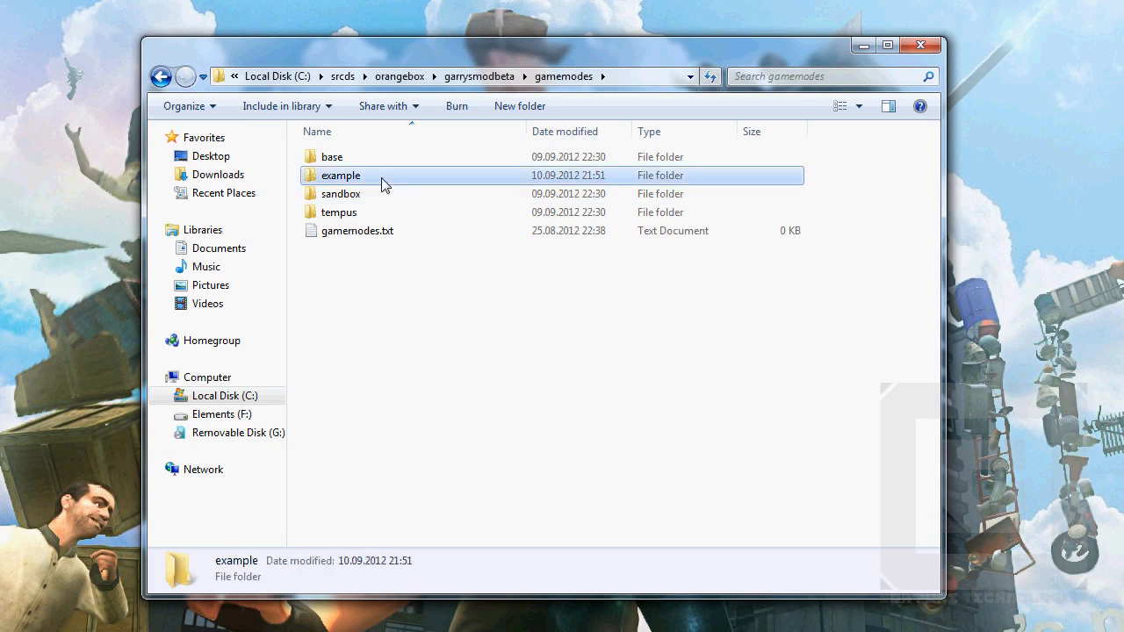
{"action": "left_click", "coordinate": [340, 175]}
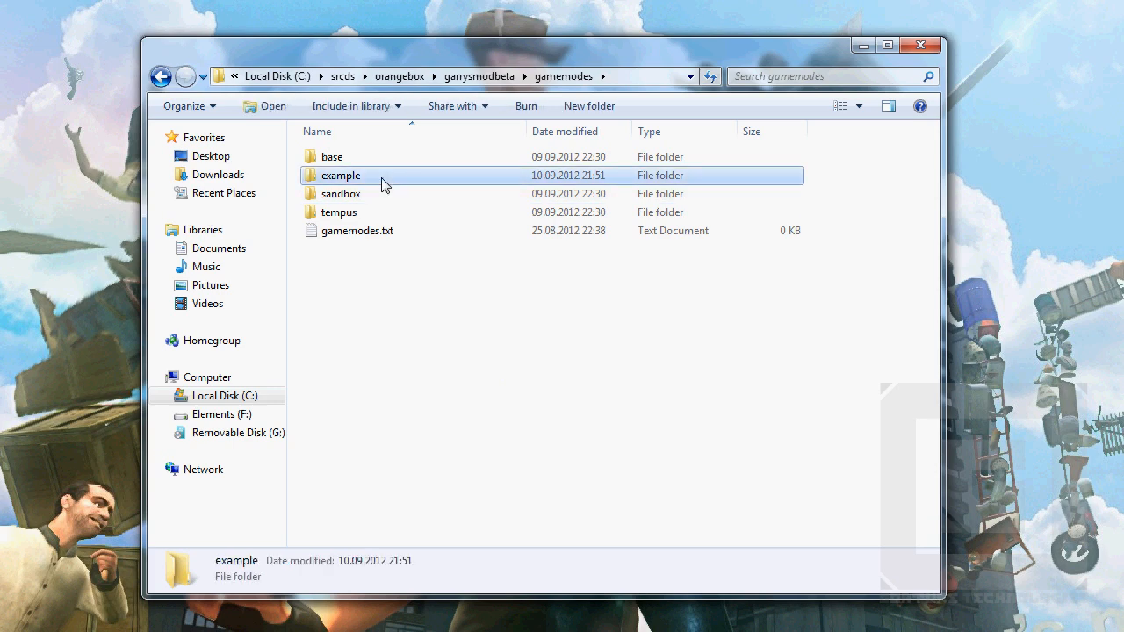
{"action": "mouse_move", "coordinate": [372, 184]}
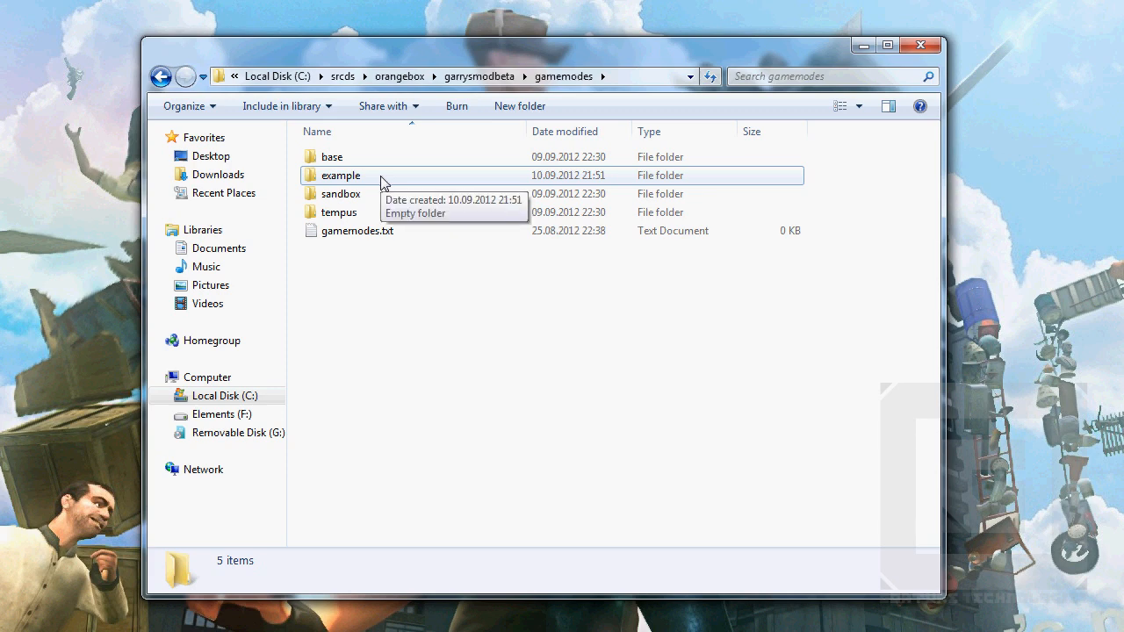
Enter the example folder and open example.txt in Notepad.
{"action": "double_click", "coordinate": [341, 175]}
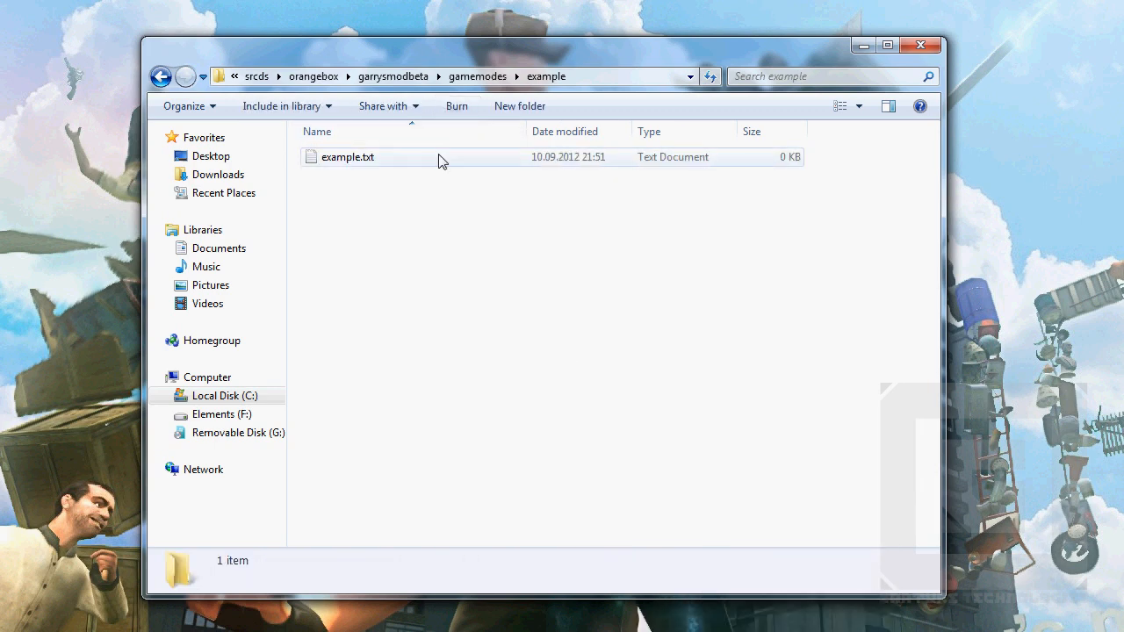
{"action": "double_click", "coordinate": [347, 157]}
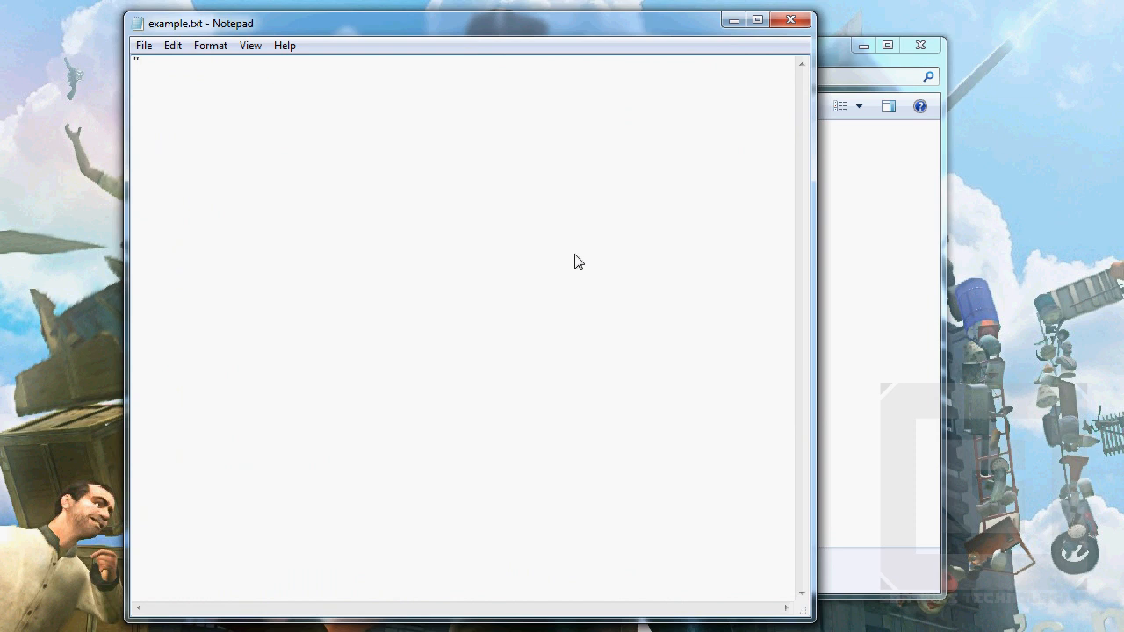
Write a "Gamemode" block with braces containing a "base" "base" line.
{"action": "type", "text": "Gamemode\""}
{"action": "type", "text": "{"}
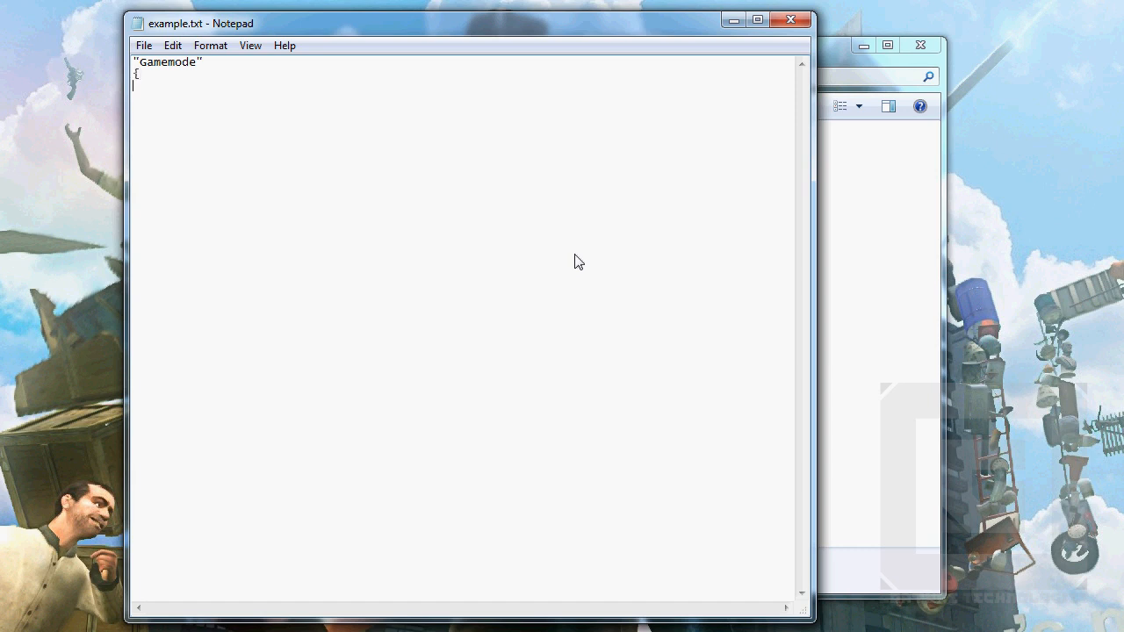
{"action": "type", "text": "}"}
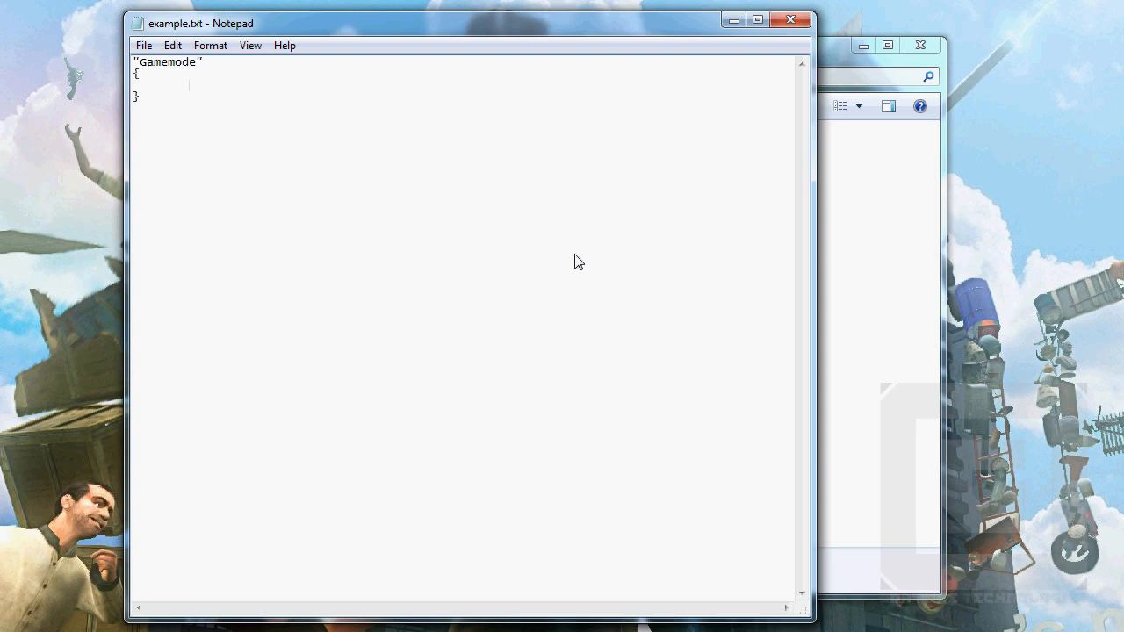
{"action": "type", "text": "\"\""}
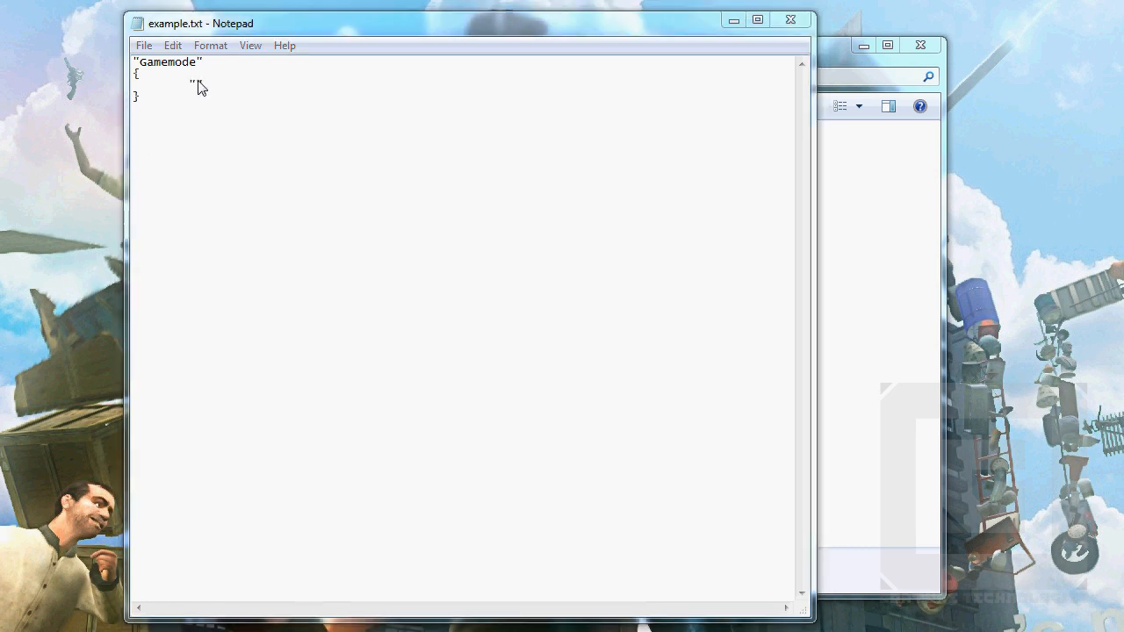
{"action": "type", "text": "bas"}
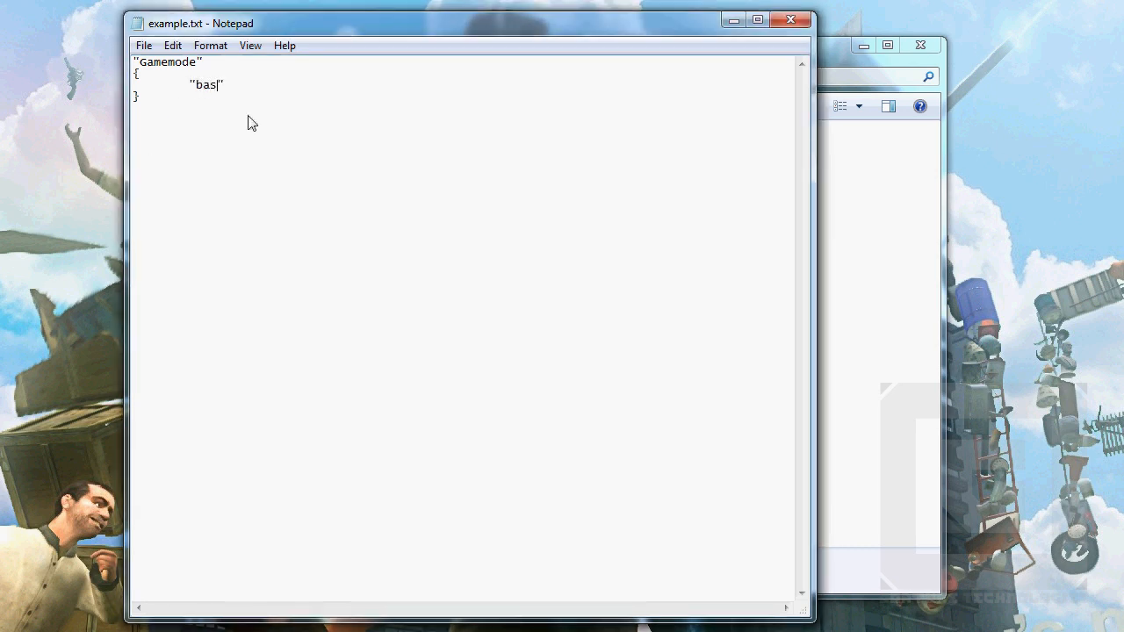
{"action": "type", "text": "e"}
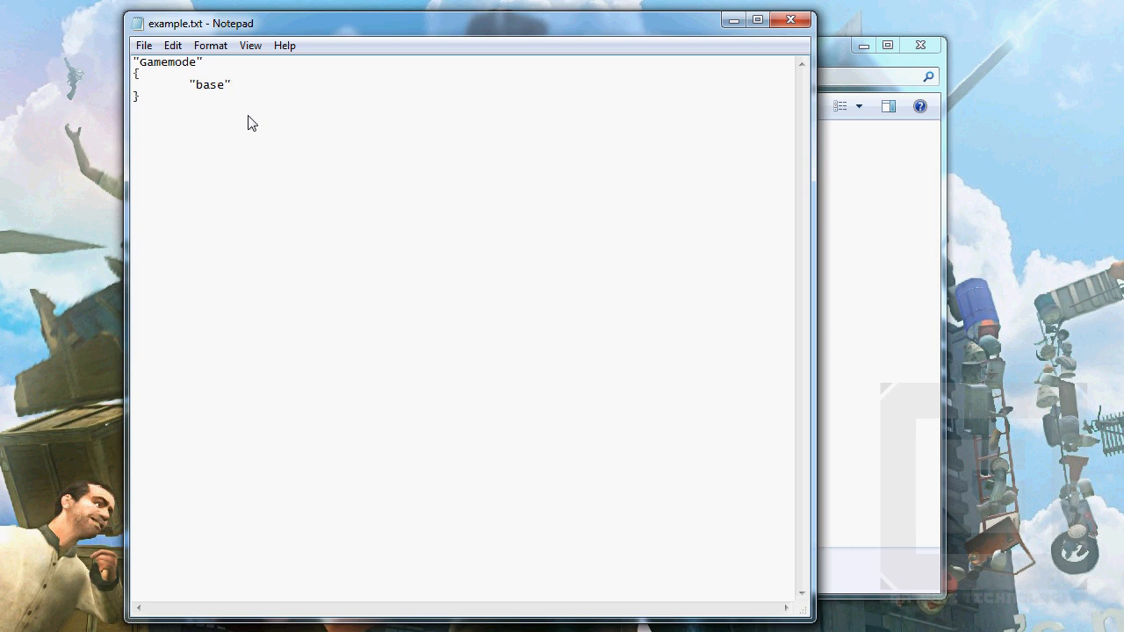
{"action": "left_click", "coordinate": [233, 84]}
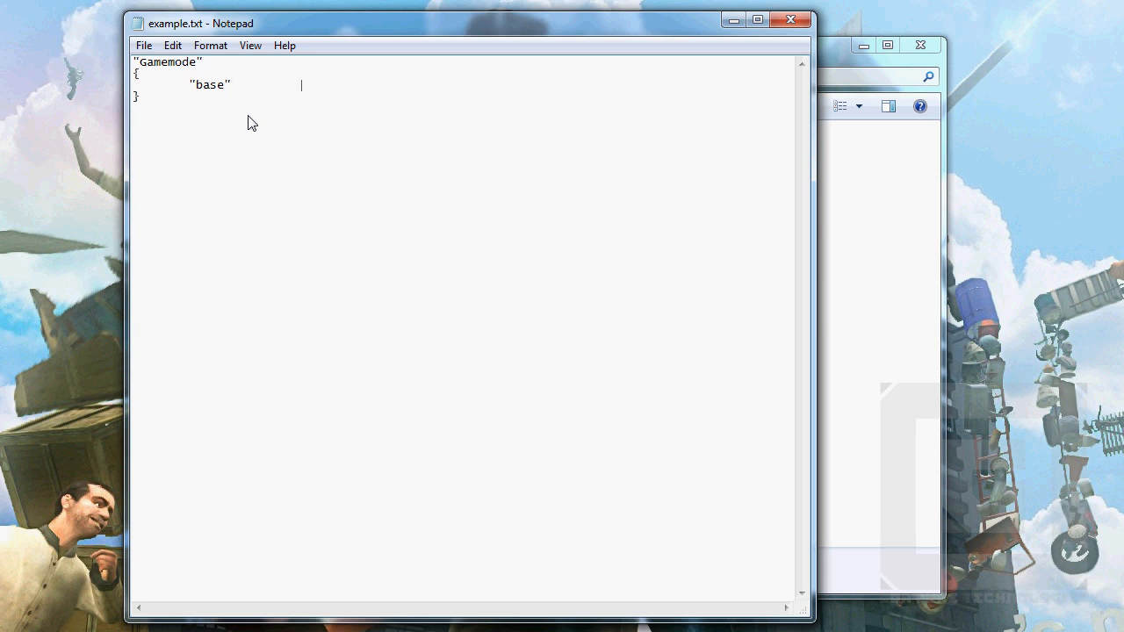
{"action": "type", "text": "\""}
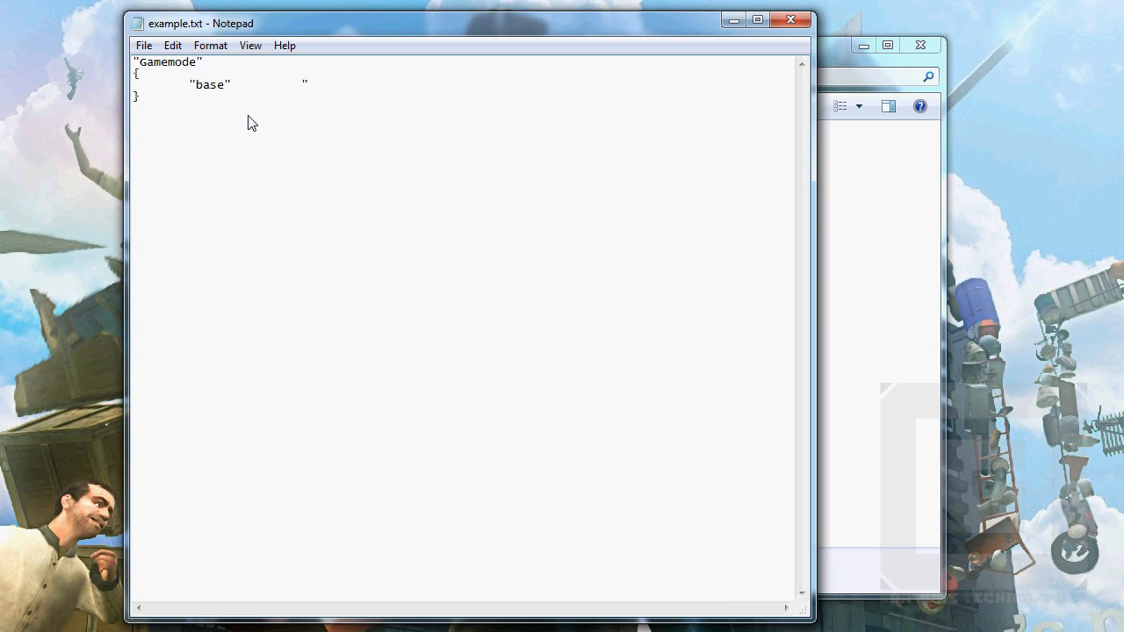
{"action": "left_click", "coordinate": [307, 84]}
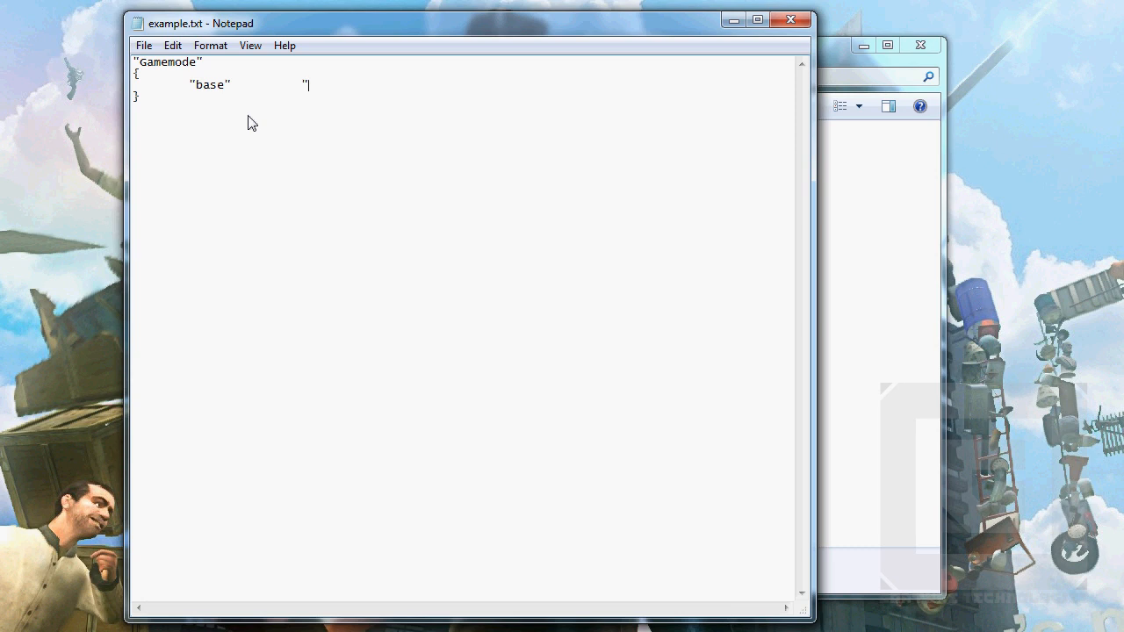
{"action": "type", "text": "base"}
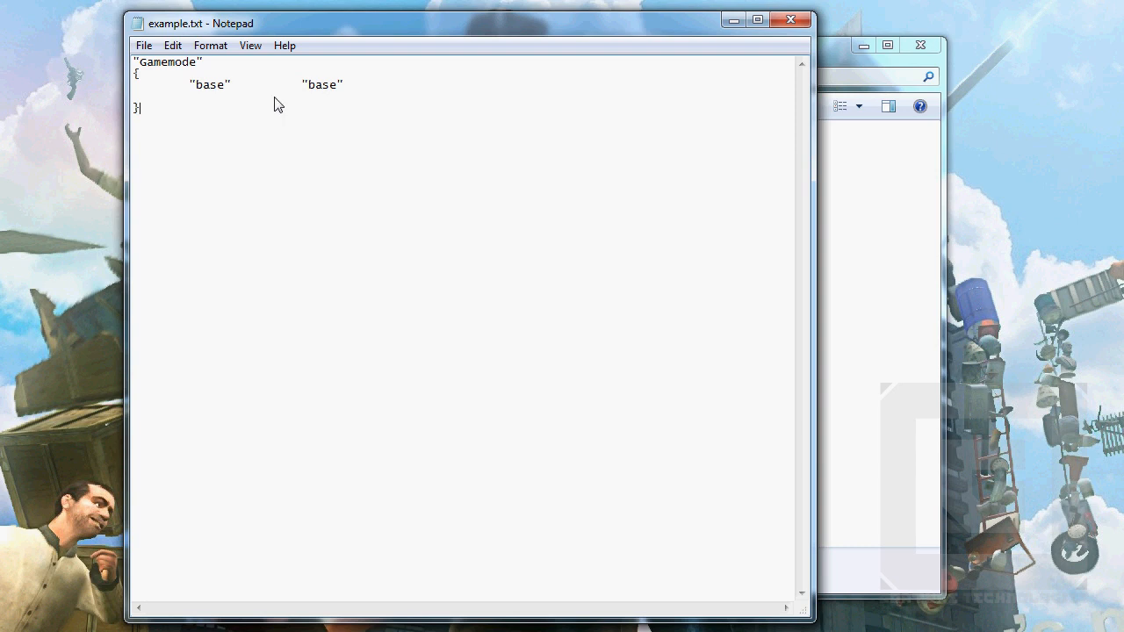
Add a "title" "Example" line to the Gamemode block.
{"action": "type", "text": "\"tit"}
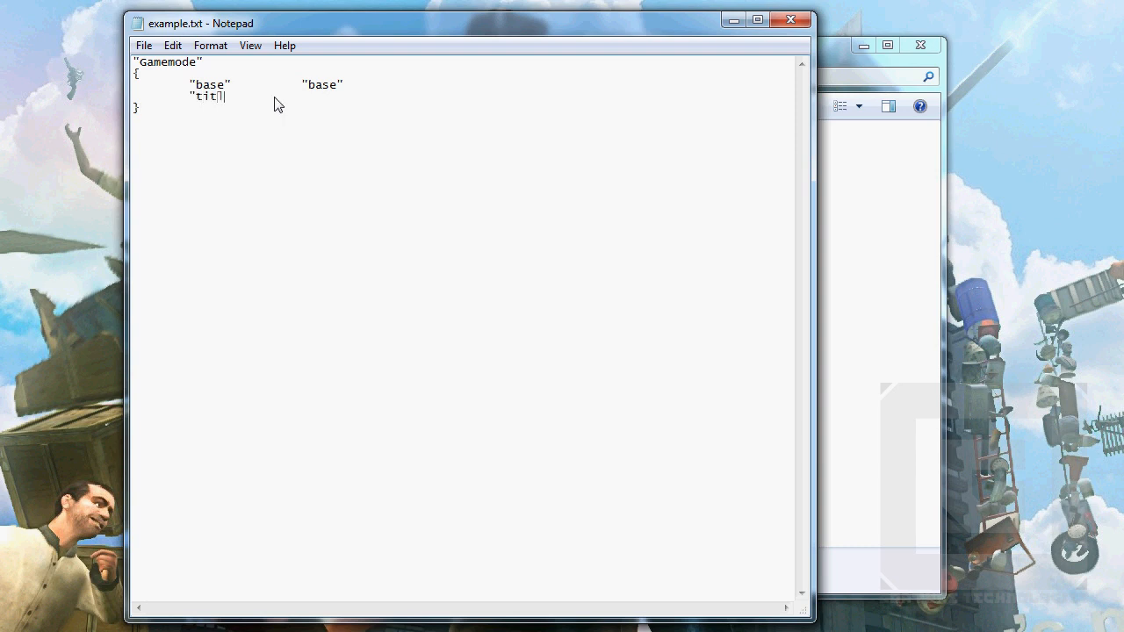
{"action": "type", "text": "le\""}
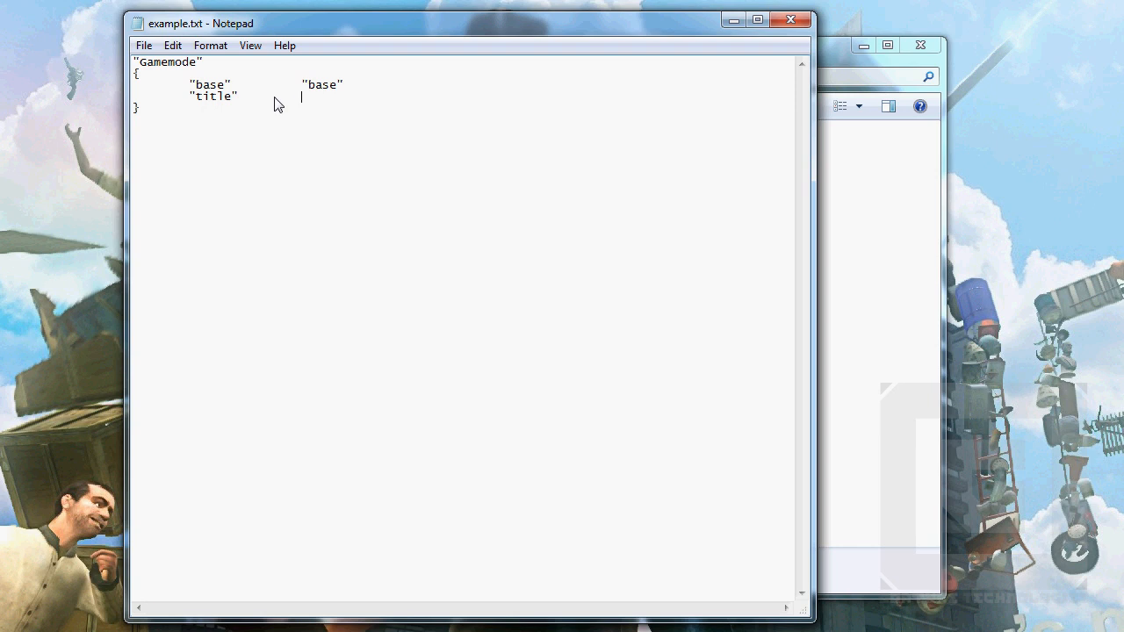
{"action": "type", "text": "\""}
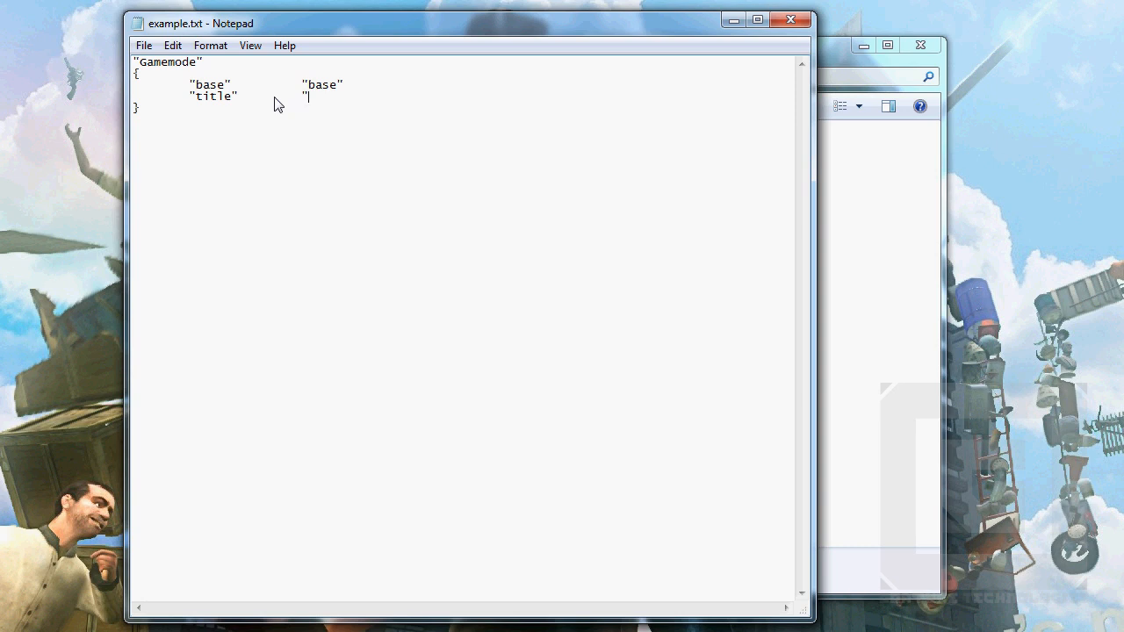
{"action": "type", "text": "Example"}
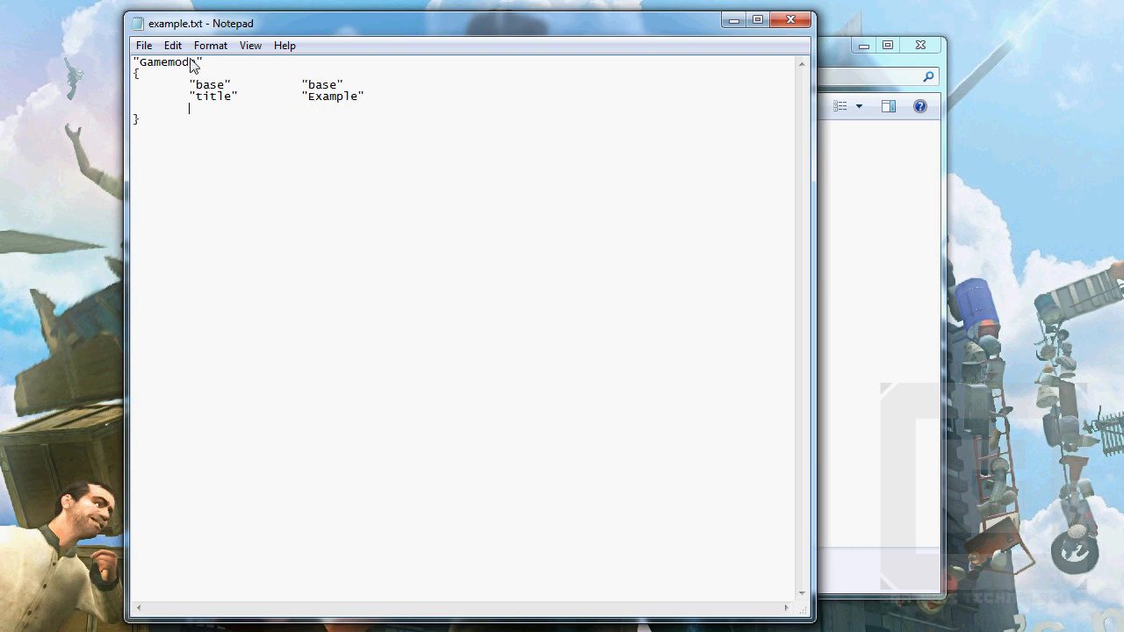
Add a "maps" "^ex_" line below the title entry.
{"action": "type", "text": "\"m"}
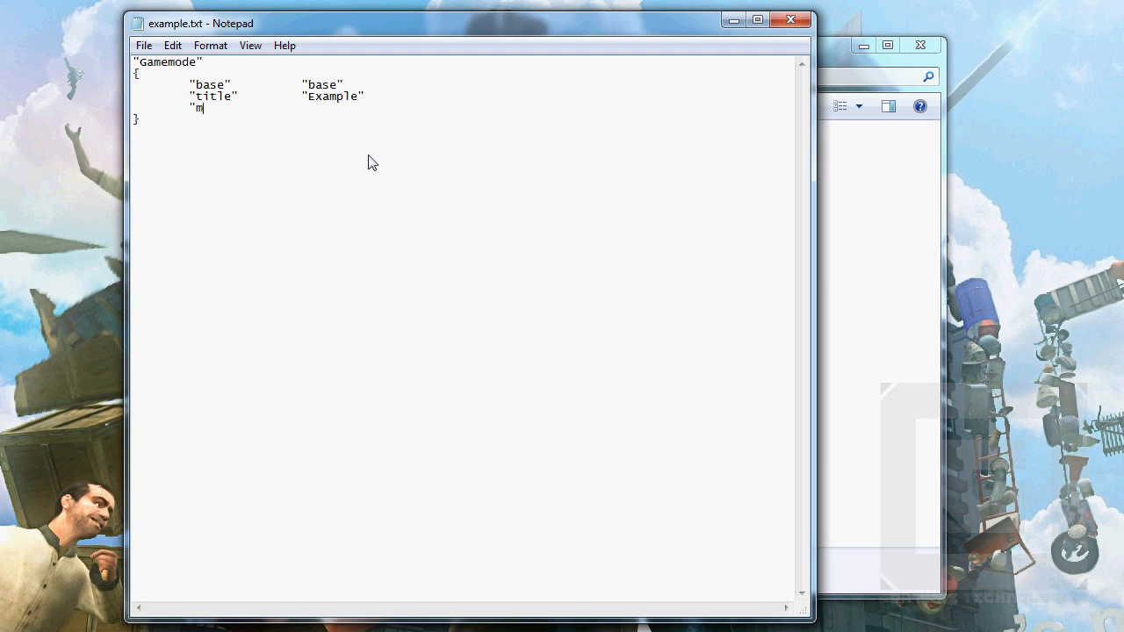
{"action": "type", "text": "aps\""}
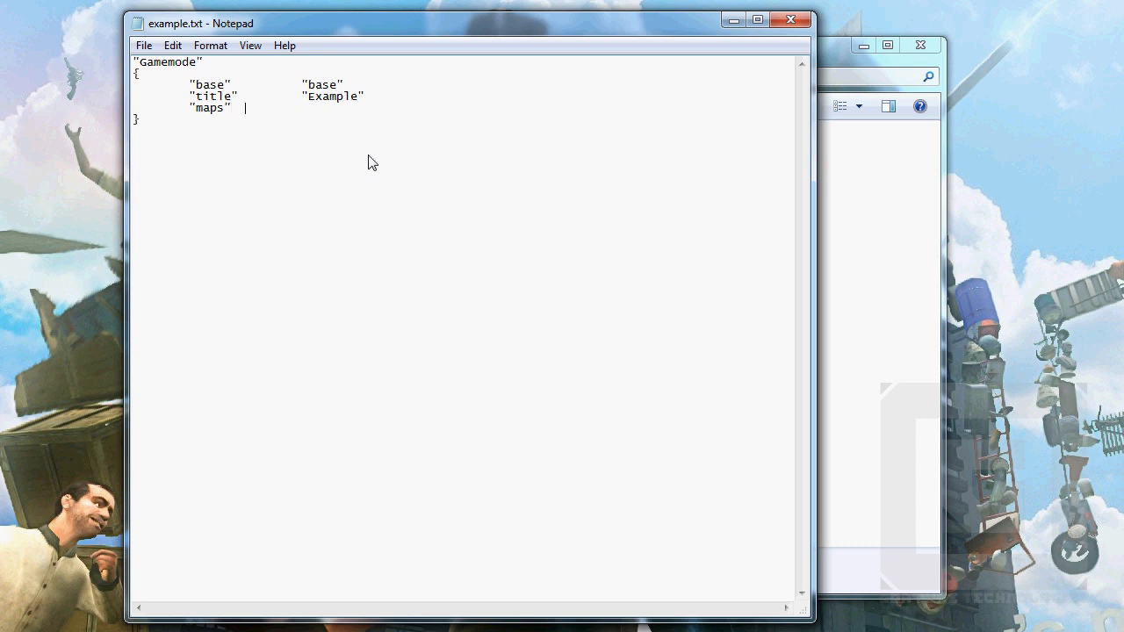
{"action": "type", "text": "\""}
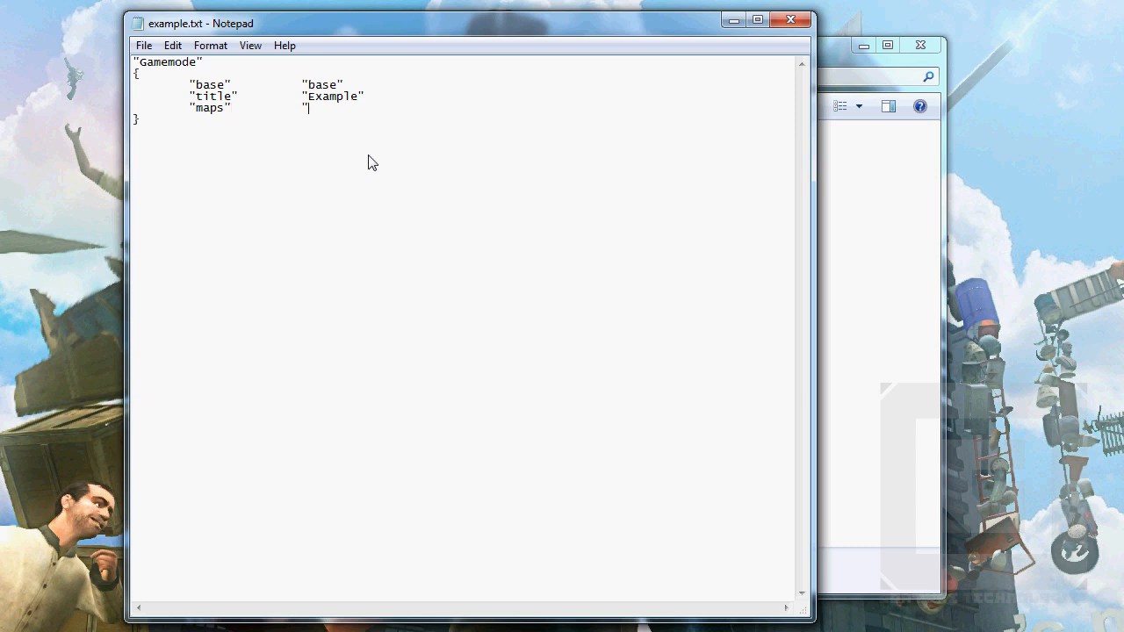
{"action": "type", "text": "^ex_\""}
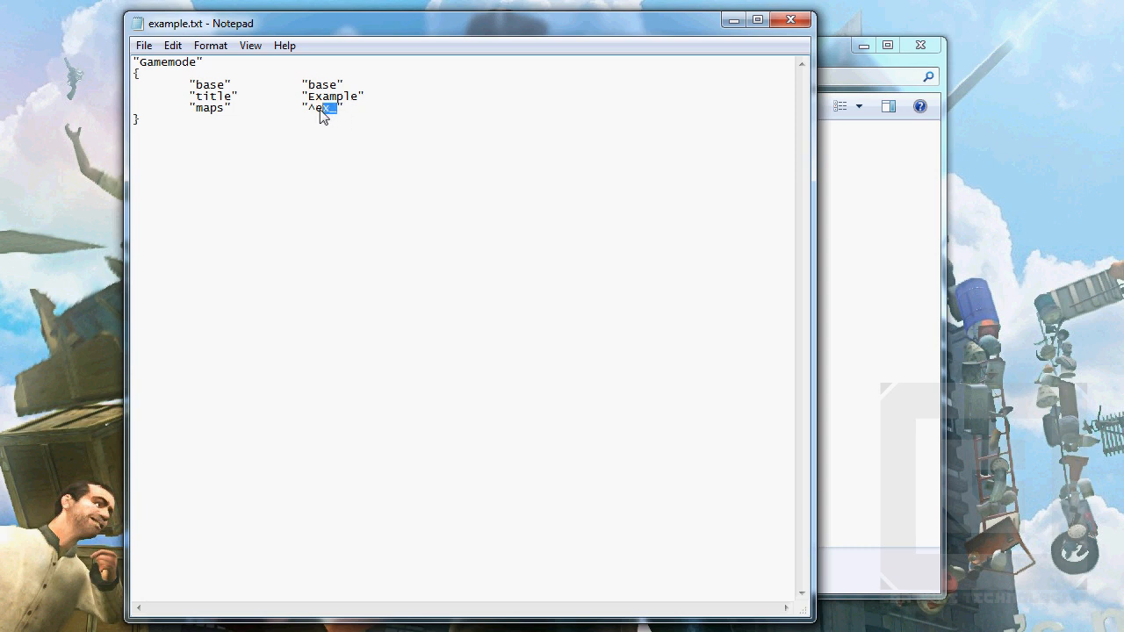
{"action": "type", "text": "x"}
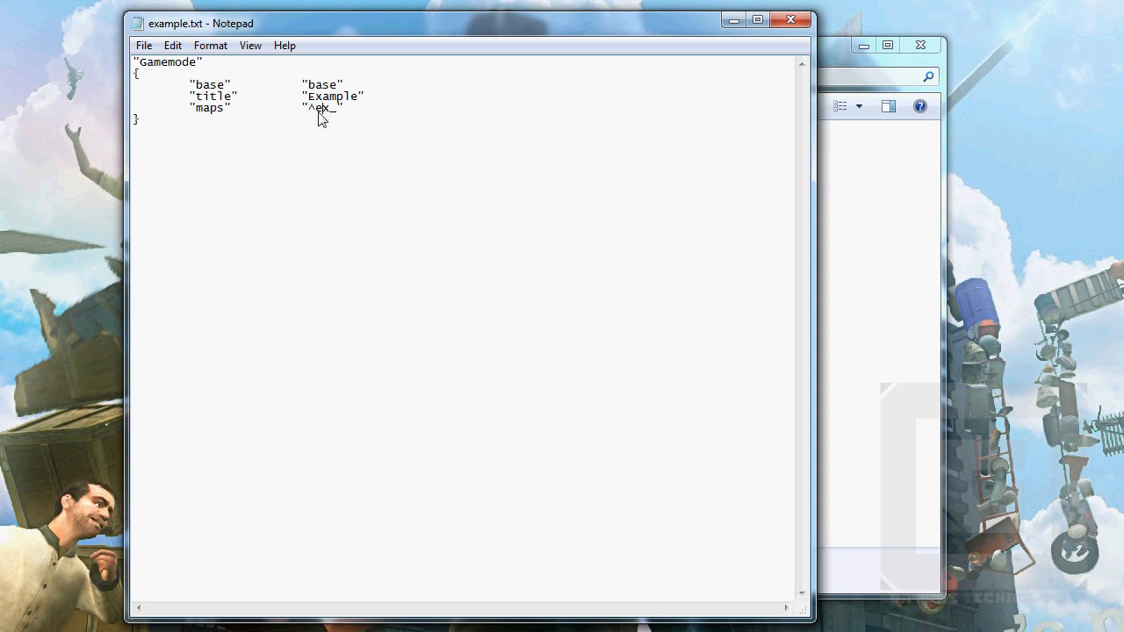
{"action": "double_click", "coordinate": [323, 108]}
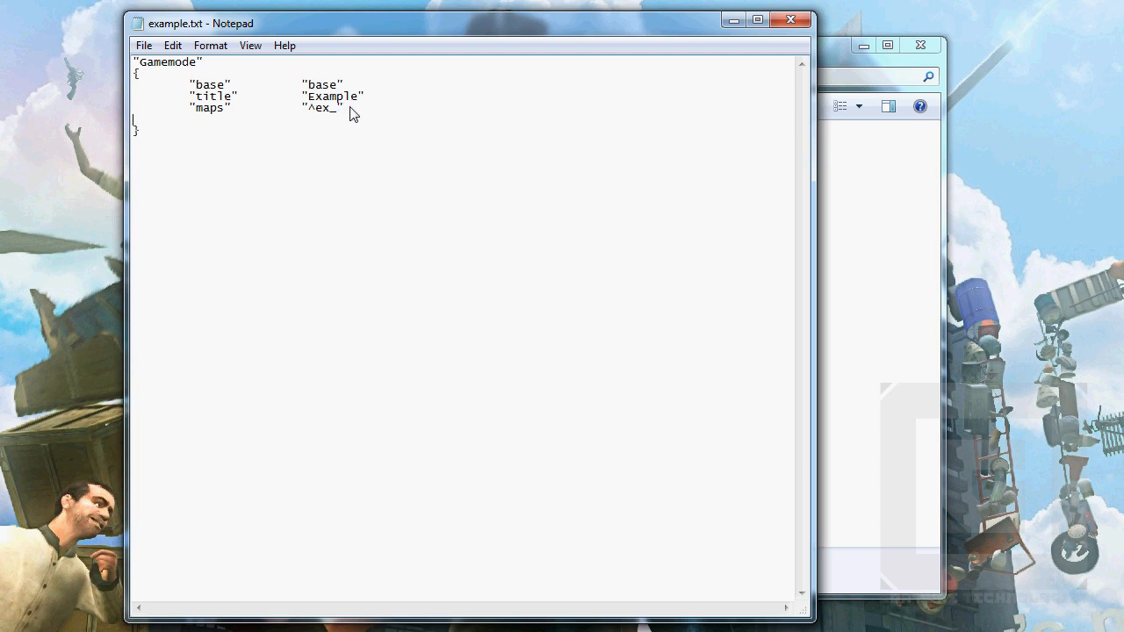
Add "menusystem" "1" and an empty "workshopid" "" line to Gamemode.
{"action": "type", "text": "\"m"}
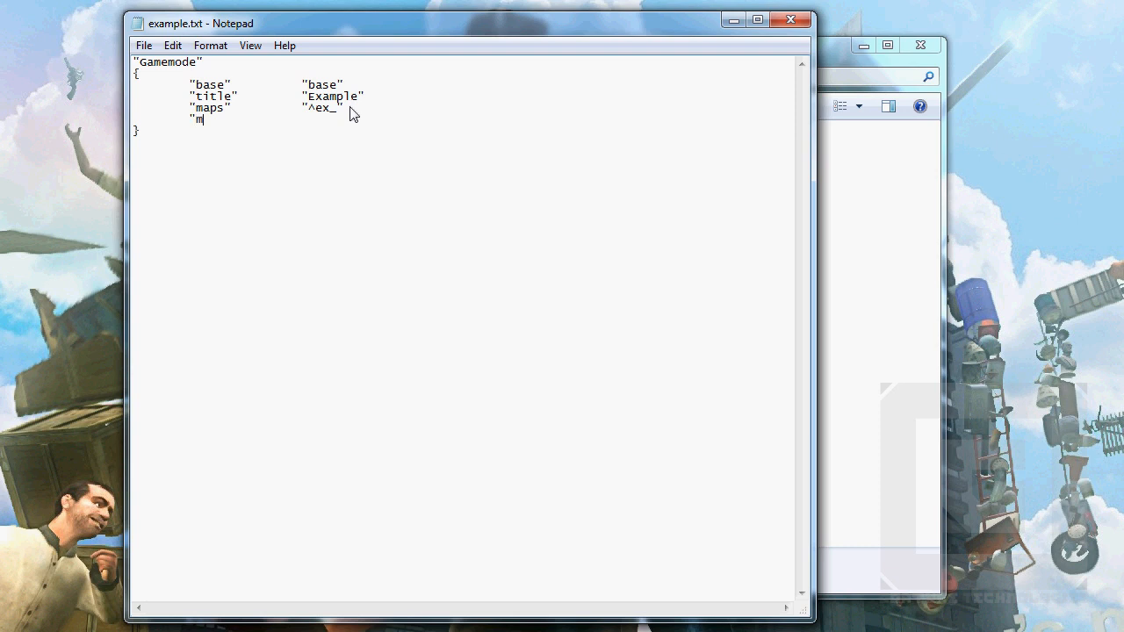
{"action": "type", "text": "enusystem"}
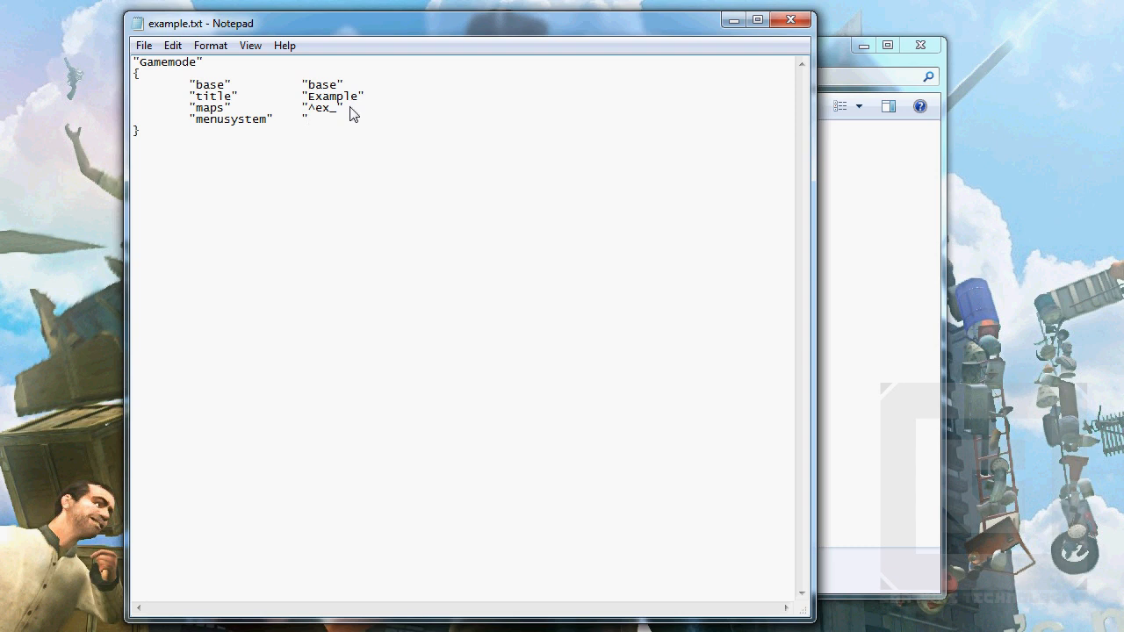
{"action": "type", "text": "1"}
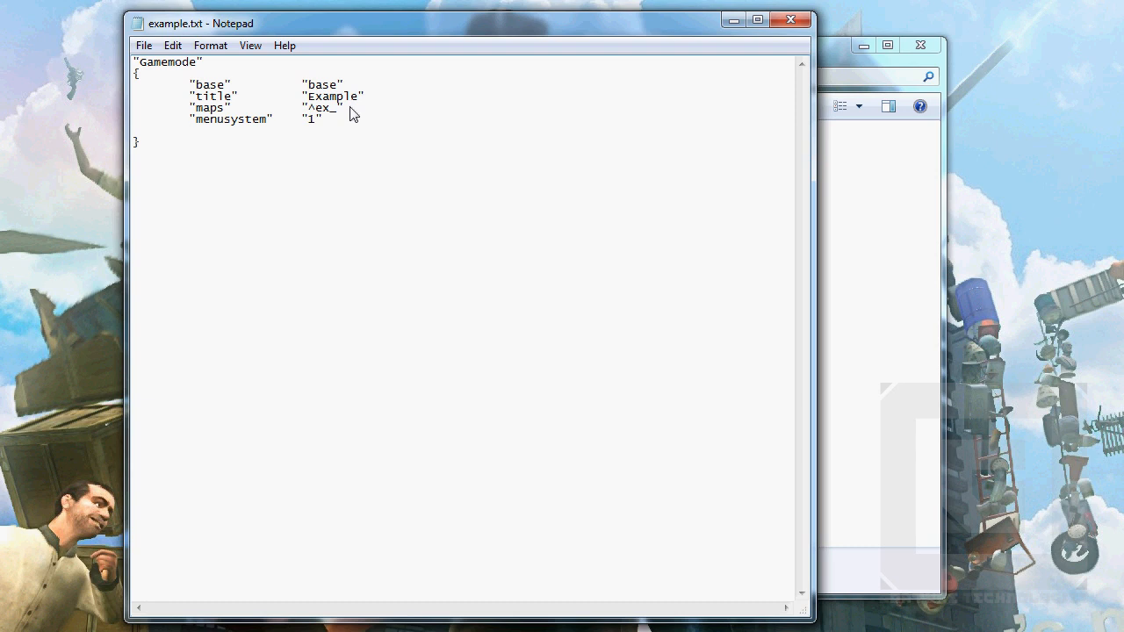
{"action": "type", "text": "wor"}
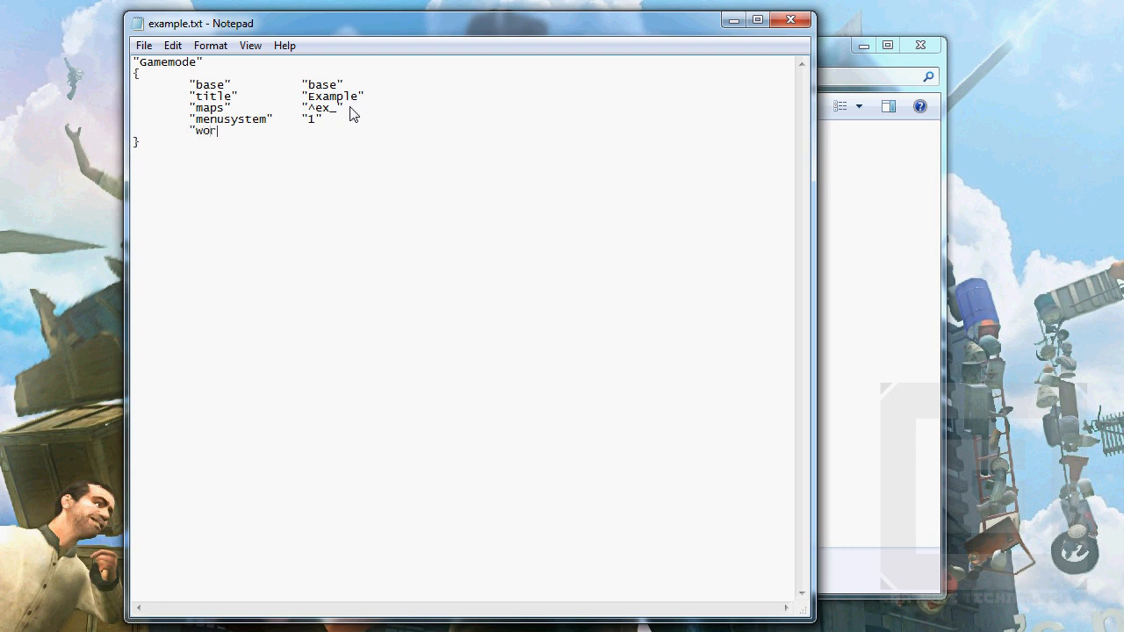
{"action": "type", "text": "kshopid\""}
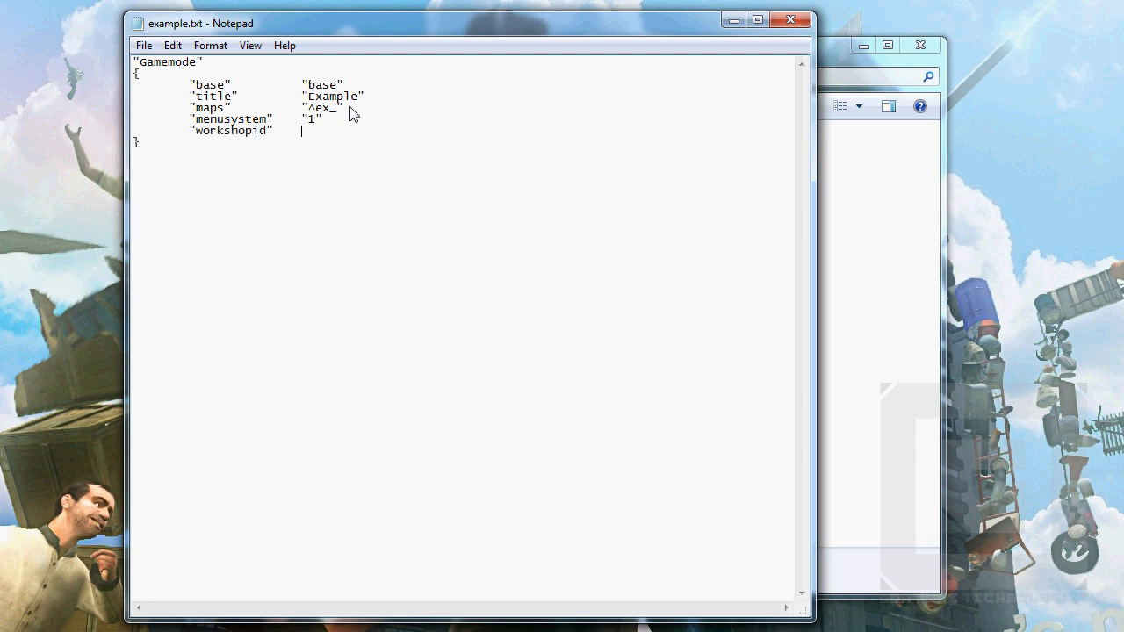
{"action": "type", "text": "\"\""}
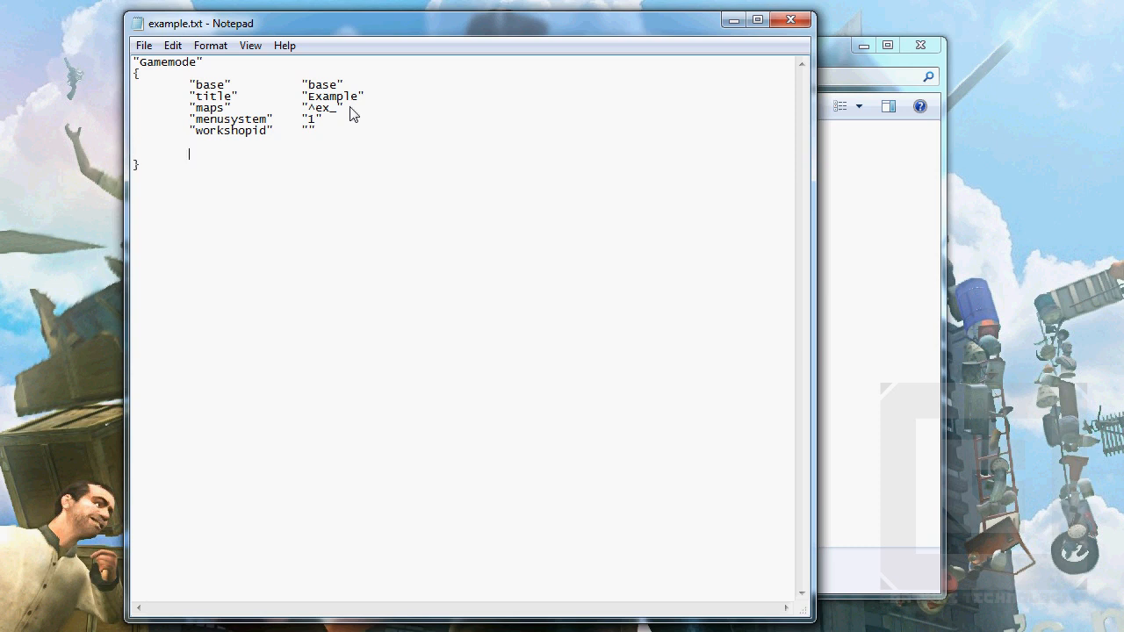
{"action": "type", "text": "\"s"}
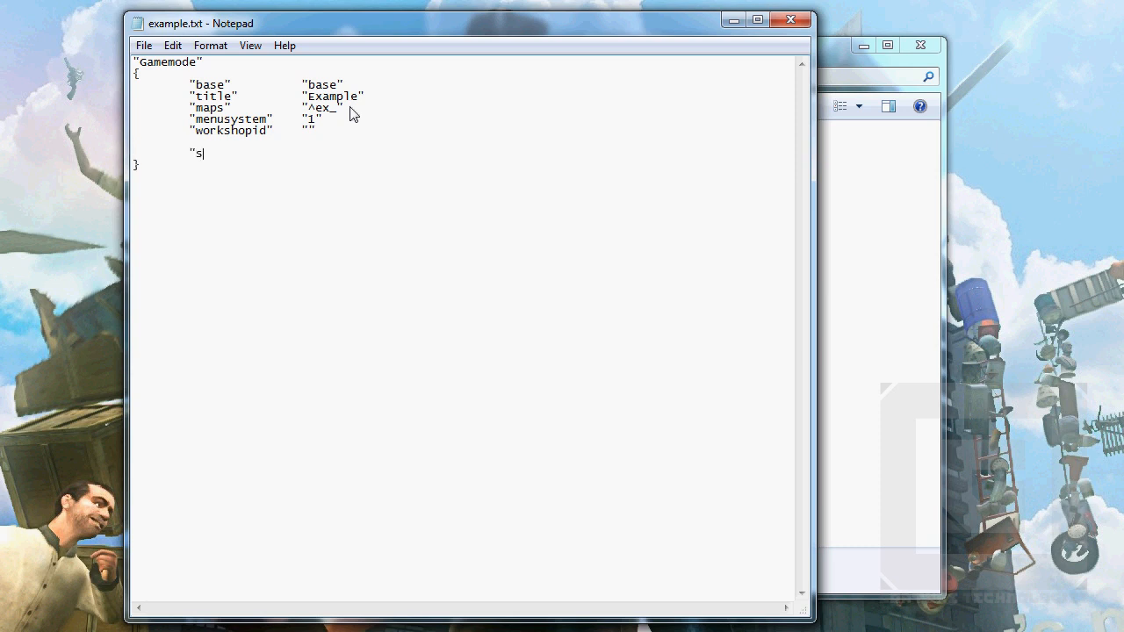
Write a "settings" block with braces holding entry 1 with its own braces.
{"action": "type", "text": "ettings\""}
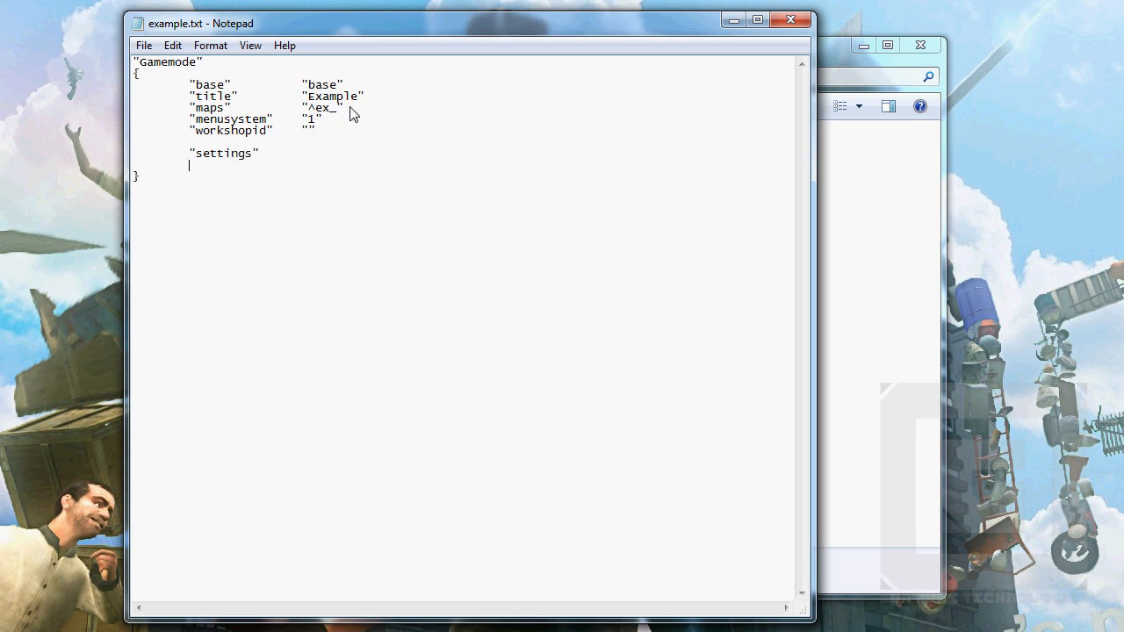
{"action": "type", "text": "{"}
{"action": "type", "text": "}"}
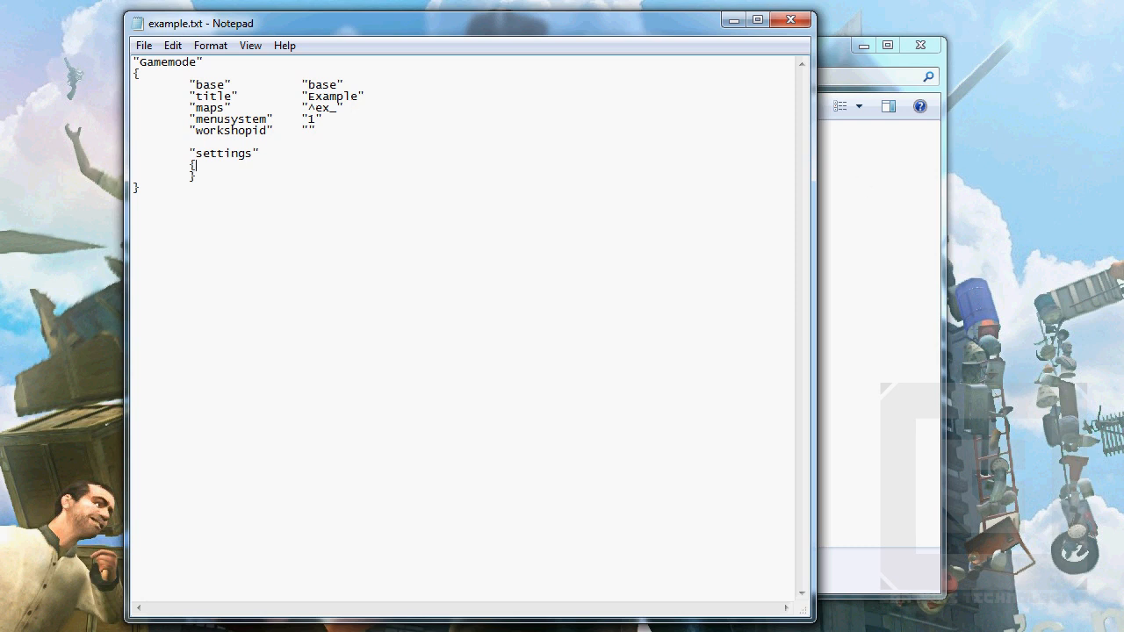
{"action": "mouse_move", "coordinate": [319, 171]}
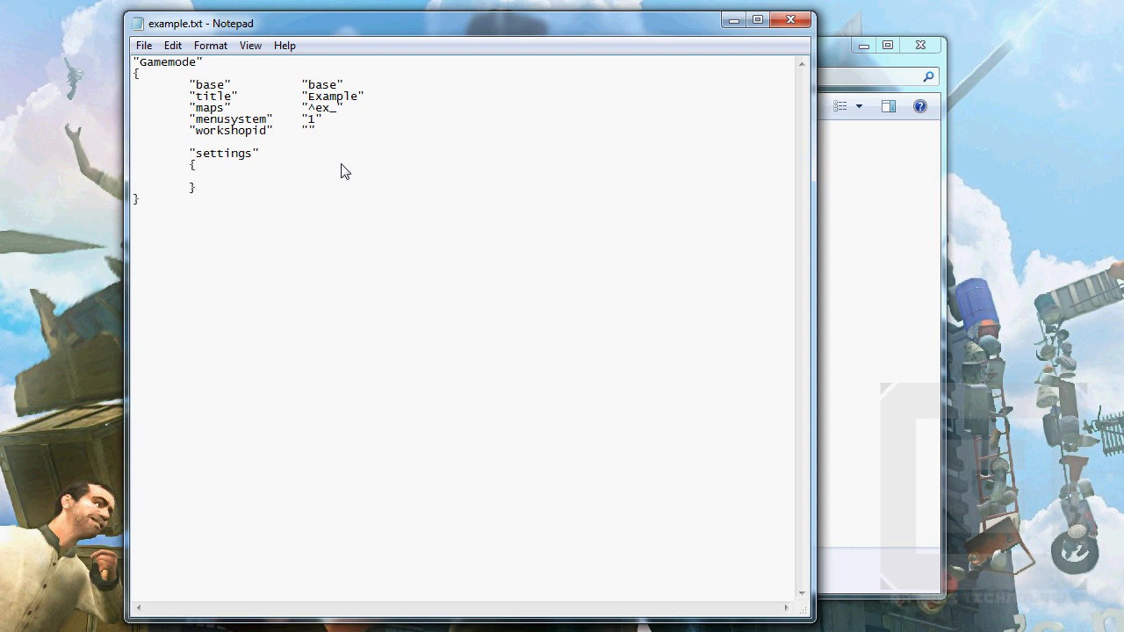
{"action": "left_click", "coordinate": [246, 177]}
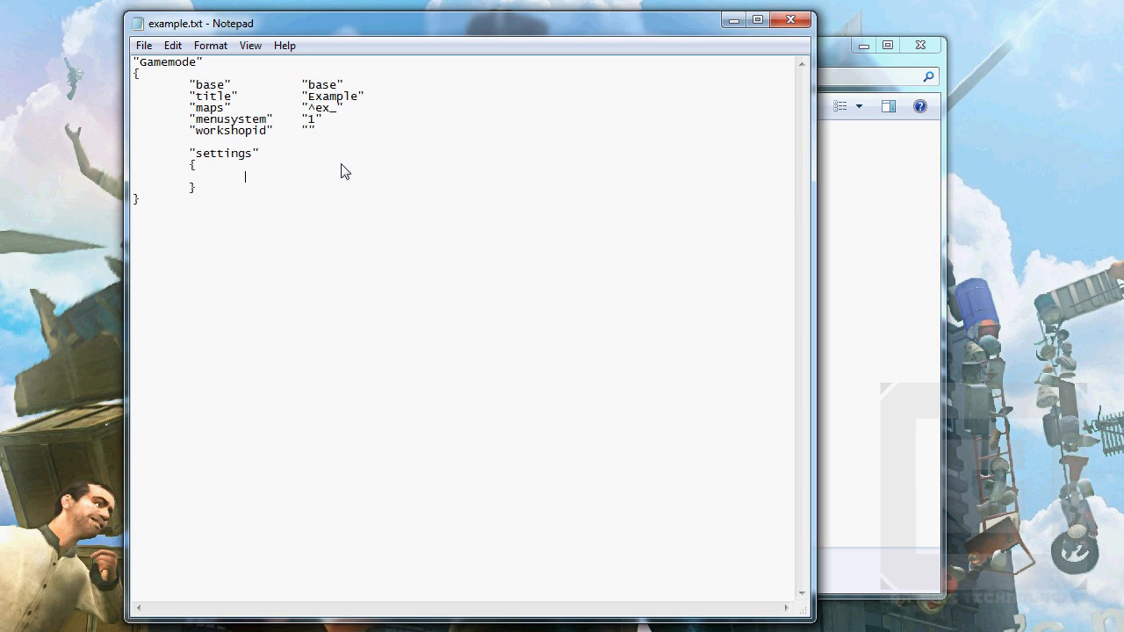
{"action": "type", "text": "\""}
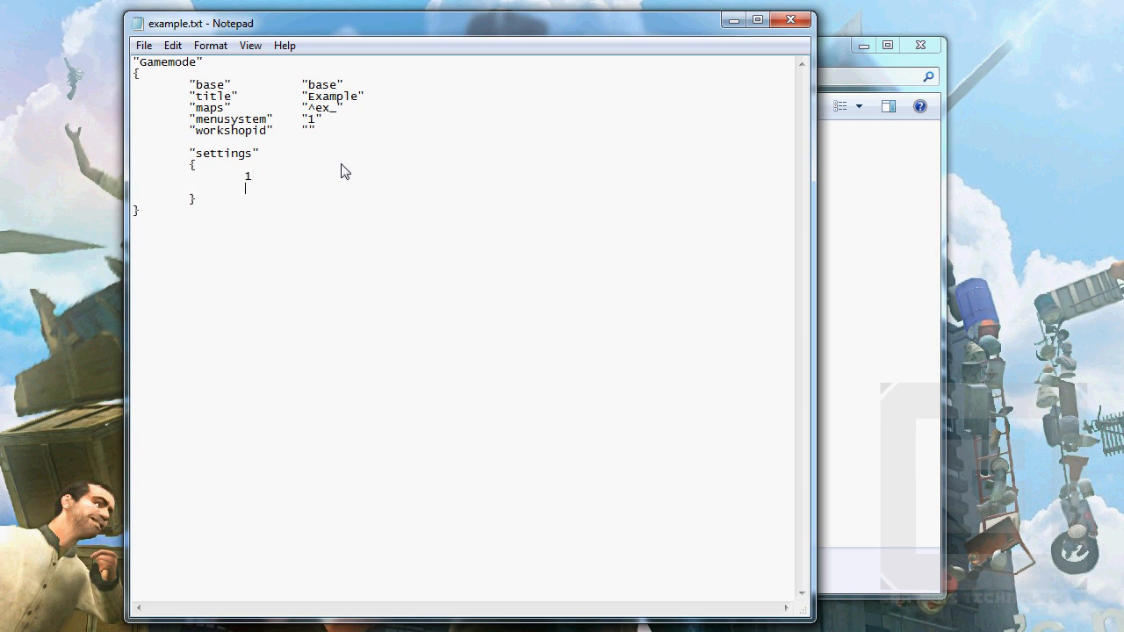
{"action": "type", "text": "{"}
{"action": "type", "text": "}"}
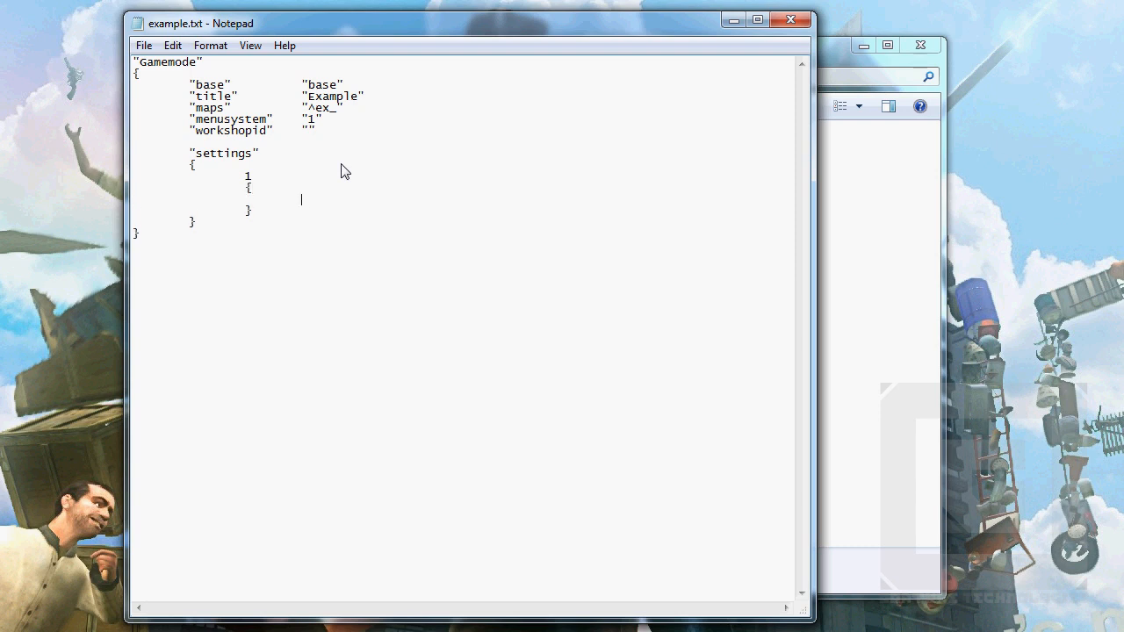
Add name ex_test and text Test lines to setting 1.
{"action": "type", "text": "\"name\""}
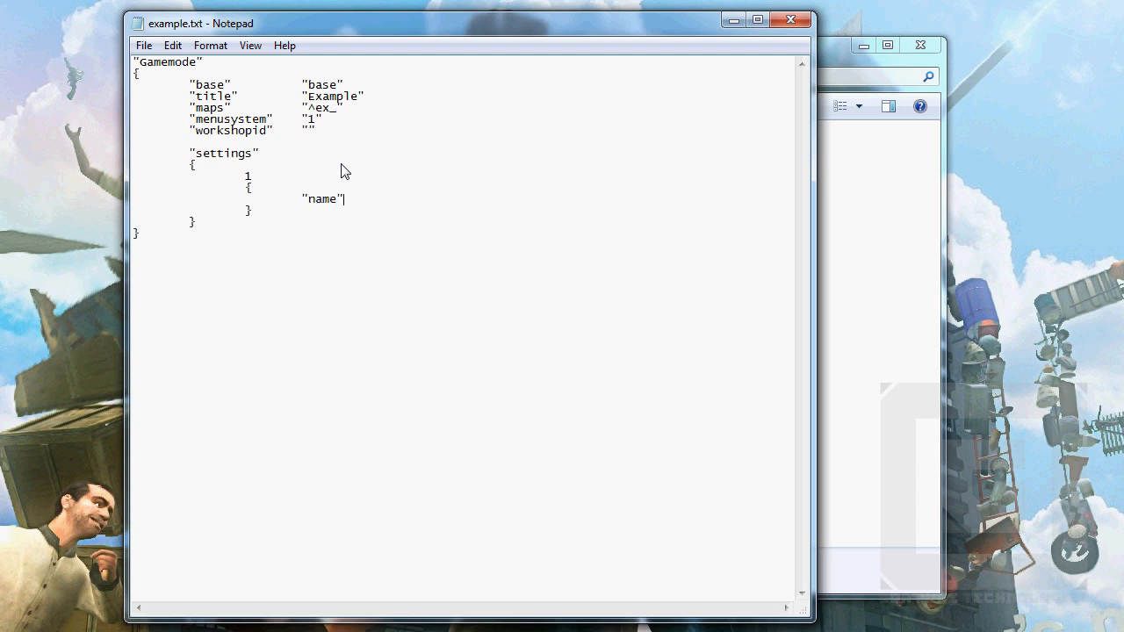
{"action": "type", "text": "\""}
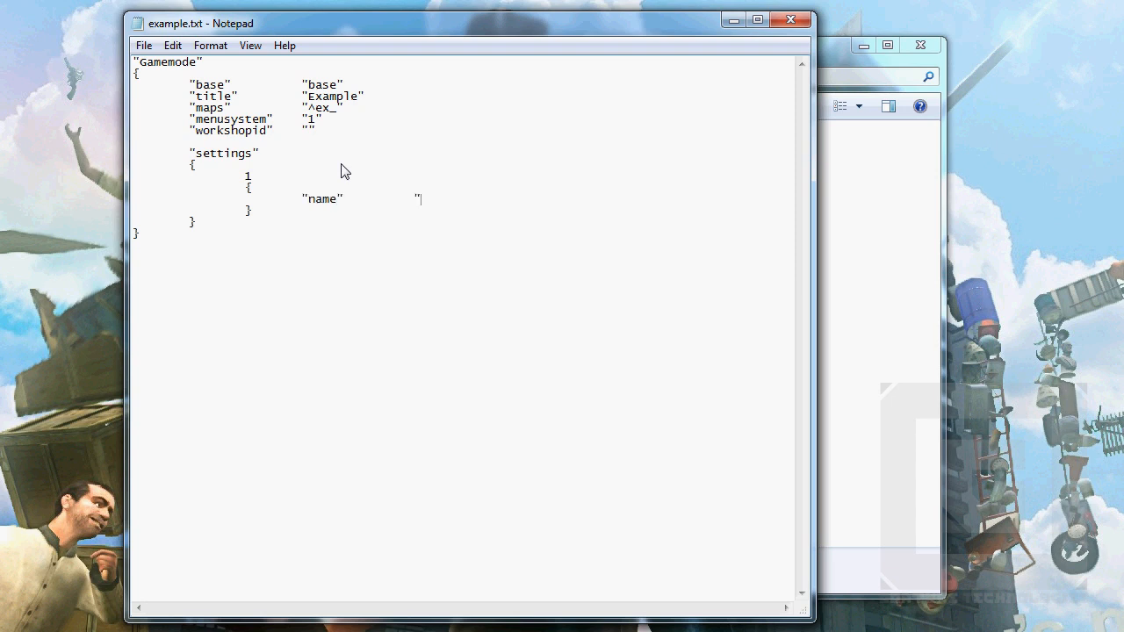
{"action": "type", "text": "gz"}
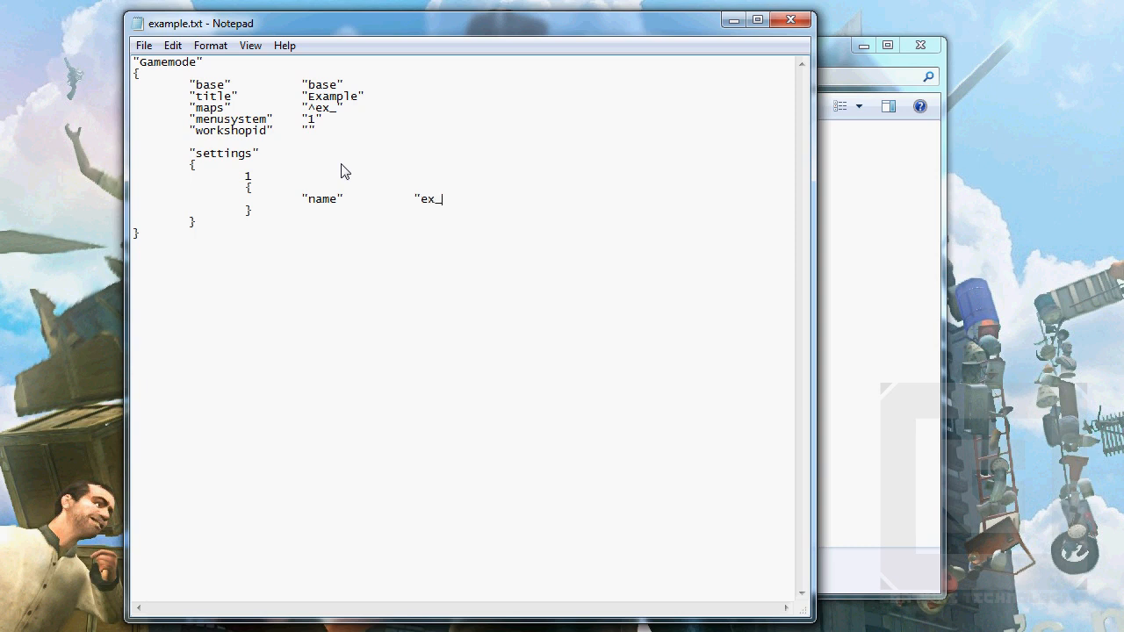
{"action": "type", "text": "test"}
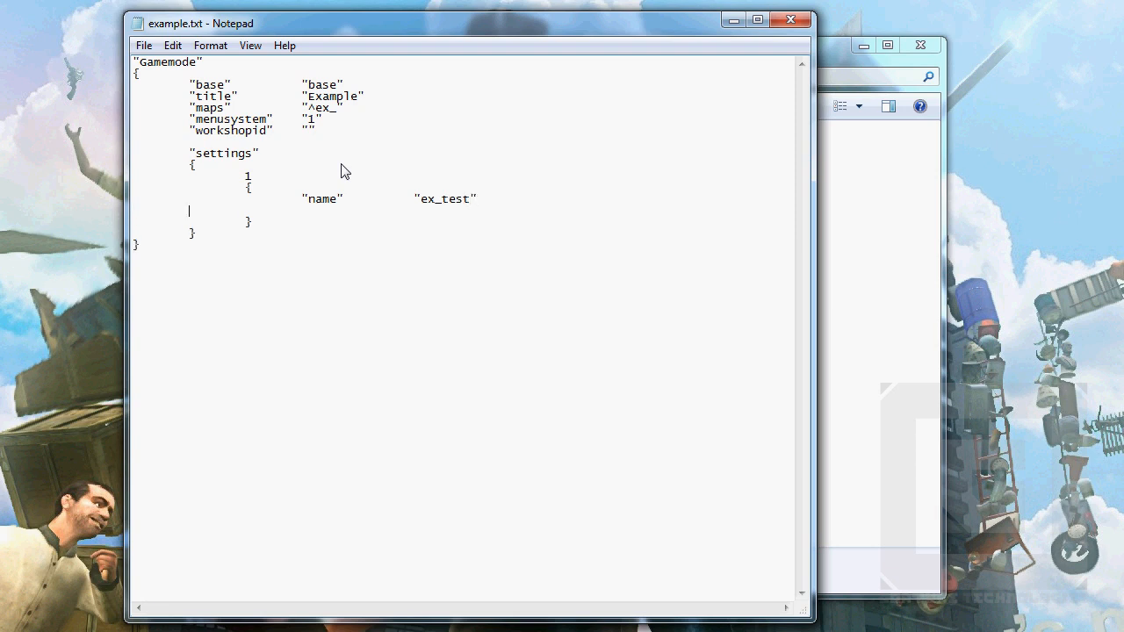
{"action": "type", "text": "\"text\"          \""}
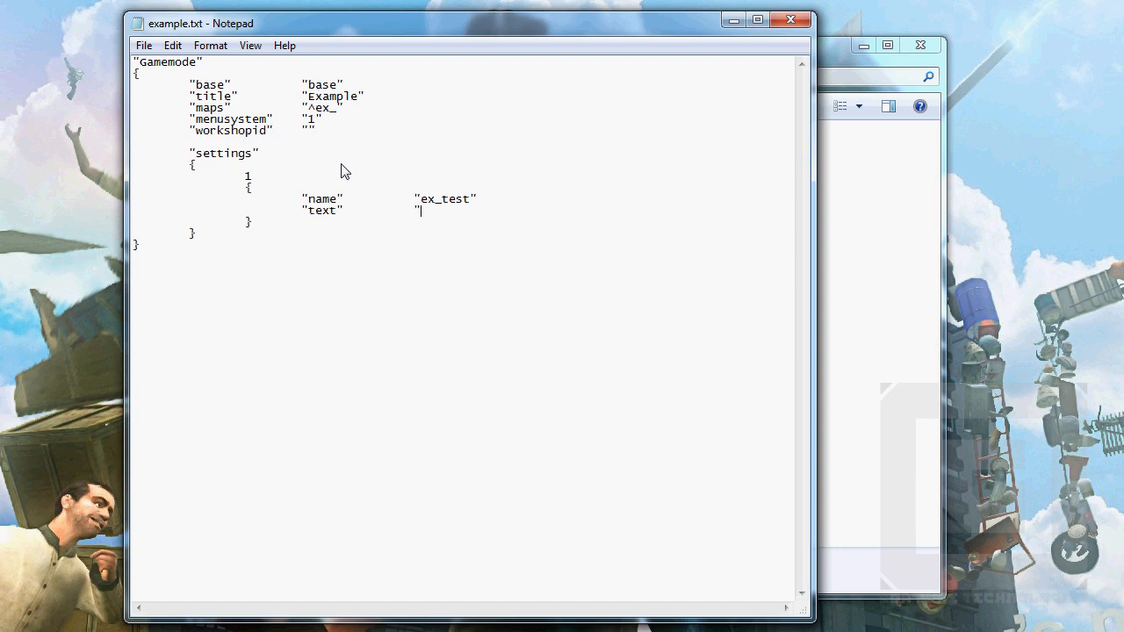
{"action": "type", "text": "Test\""}
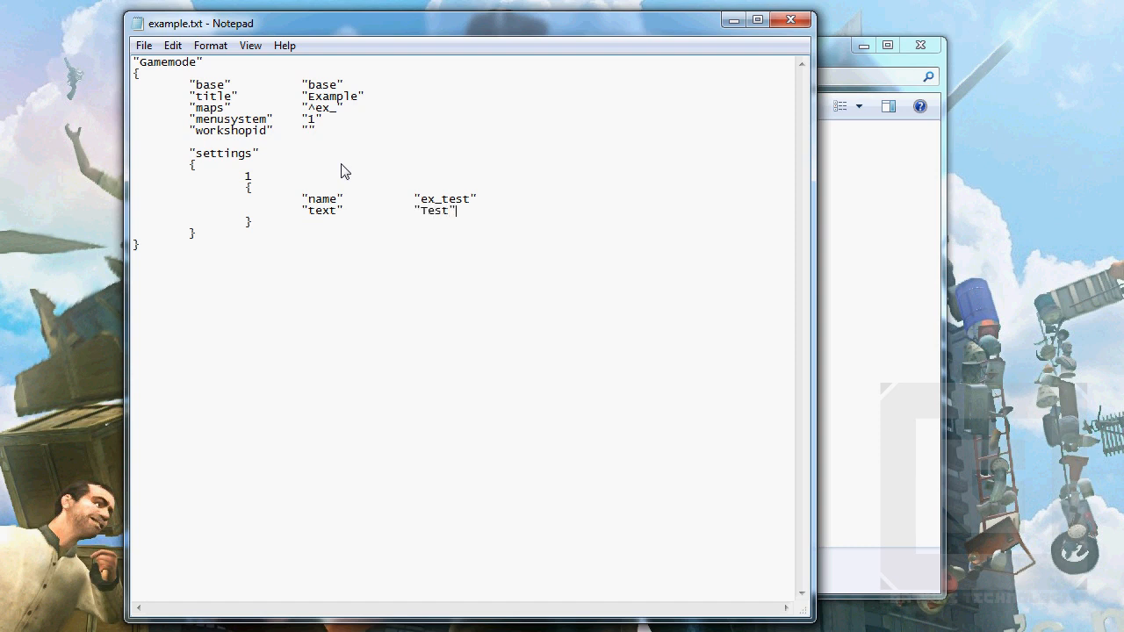
Add help "Testing schnizzle", type numeric and default 1 lines.
{"action": "type", "text": "\"help"}
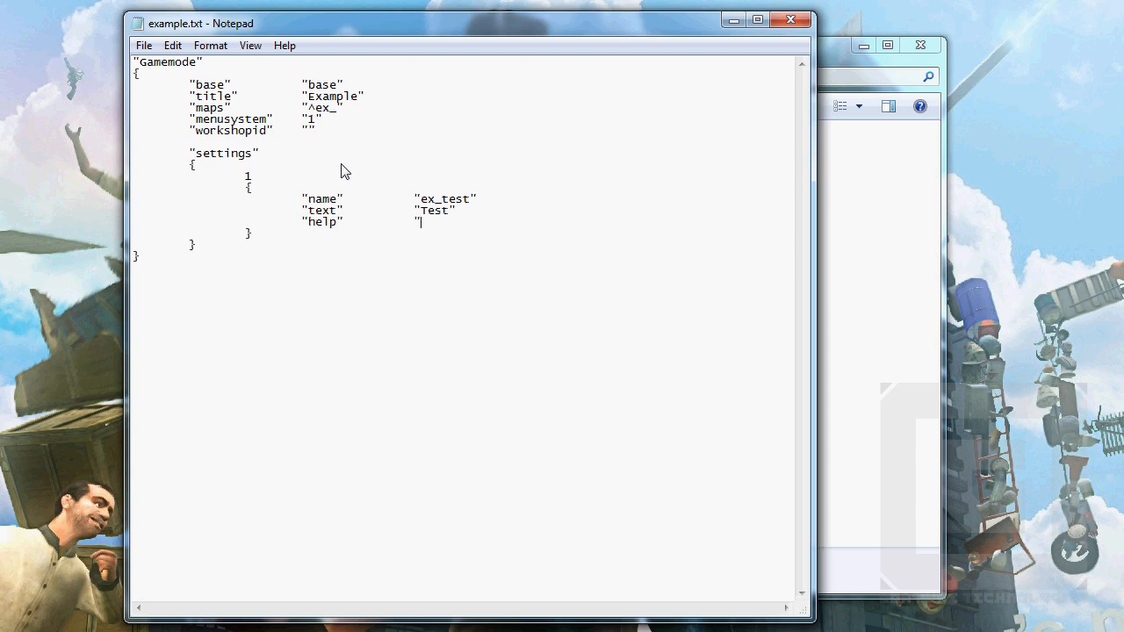
{"action": "type", "text": "T"}
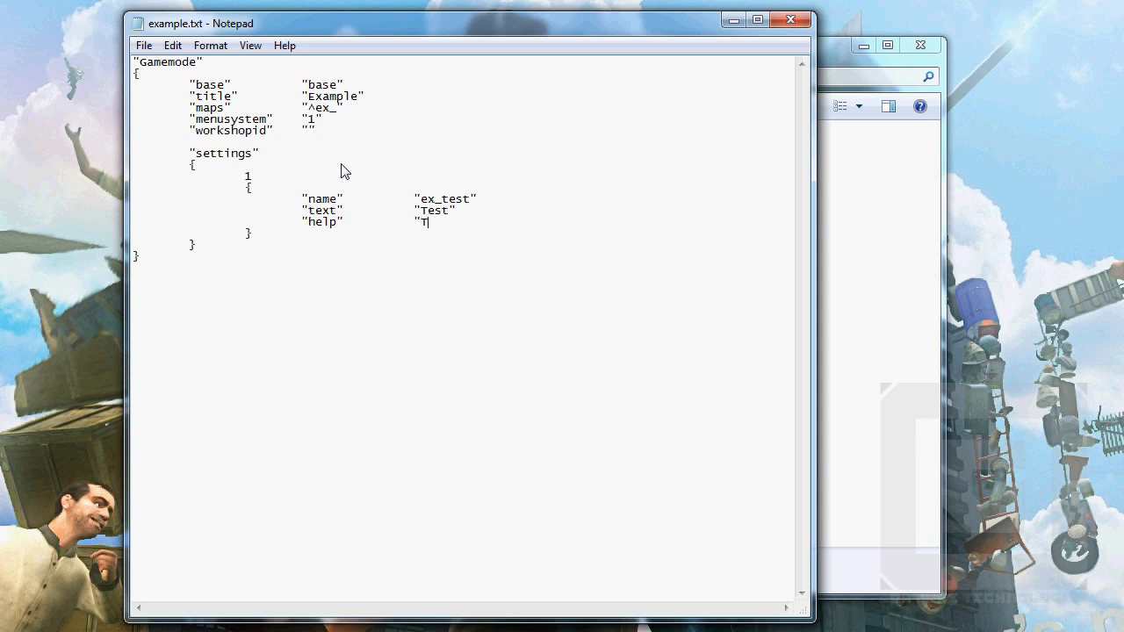
{"action": "type", "text": "esting schnizzle"}
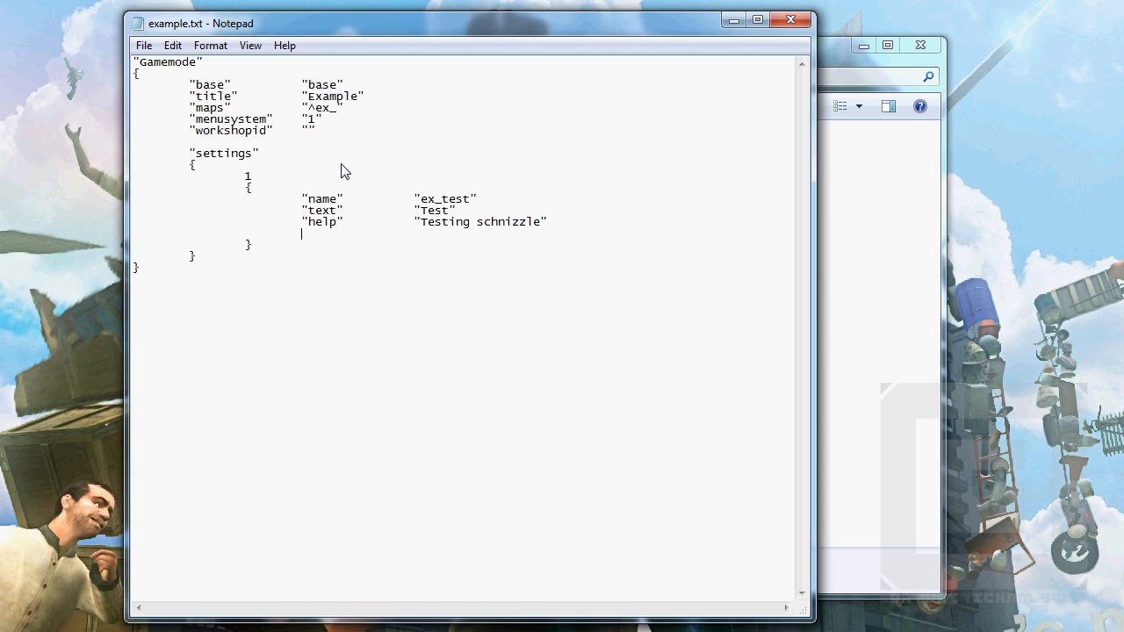
{"action": "type", "text": "\"type"}
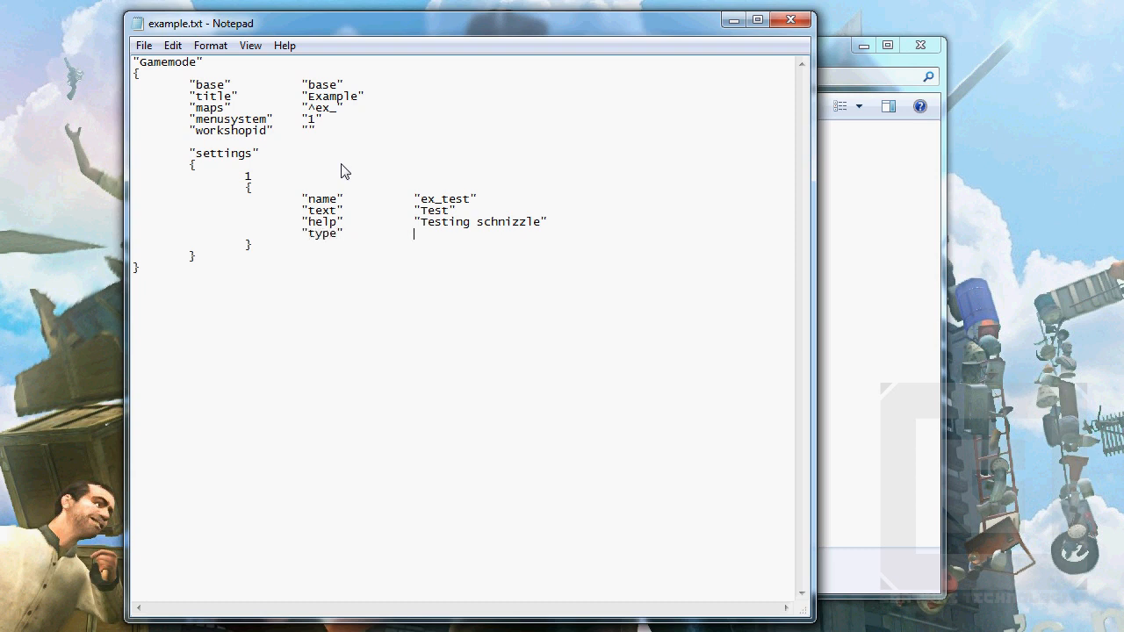
{"action": "type", "text": "\"numeric\""}
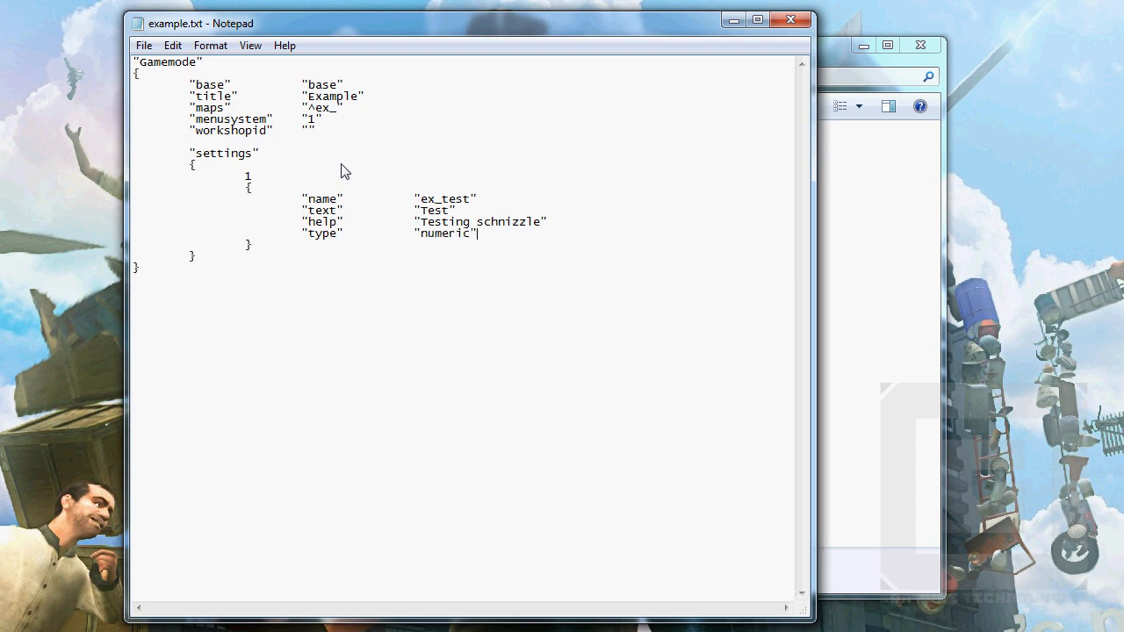
{"action": "key", "text": "Enter"}
{"action": "type", "text": "\""}
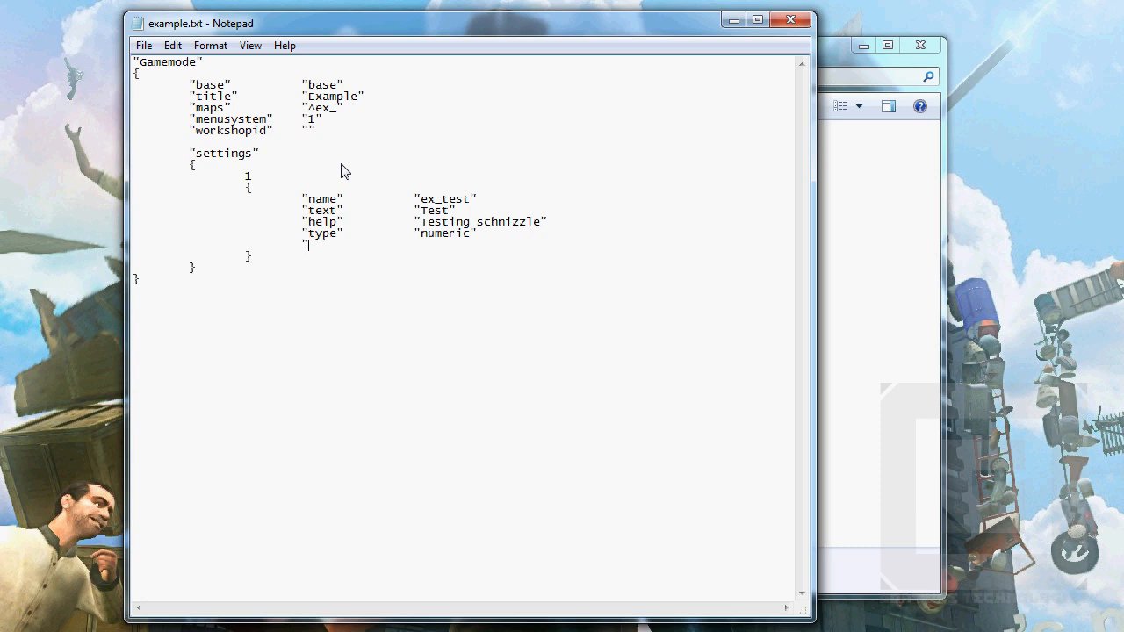
{"action": "type", "text": "default\""}
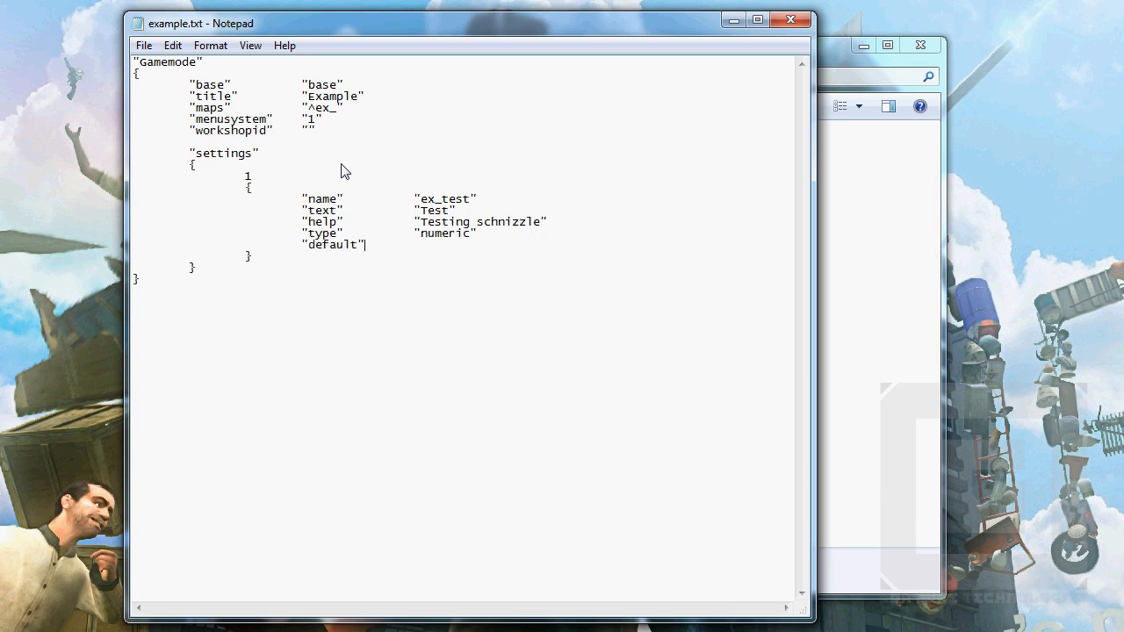
{"action": "type", "text": "\"1"}
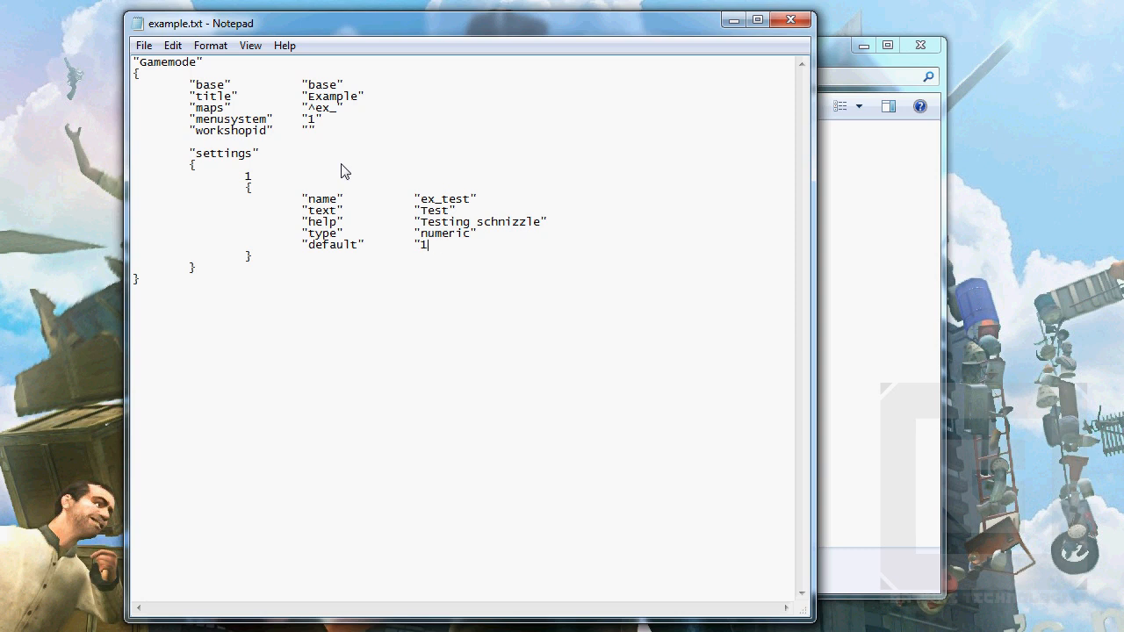
{"action": "type", "text": "\""}
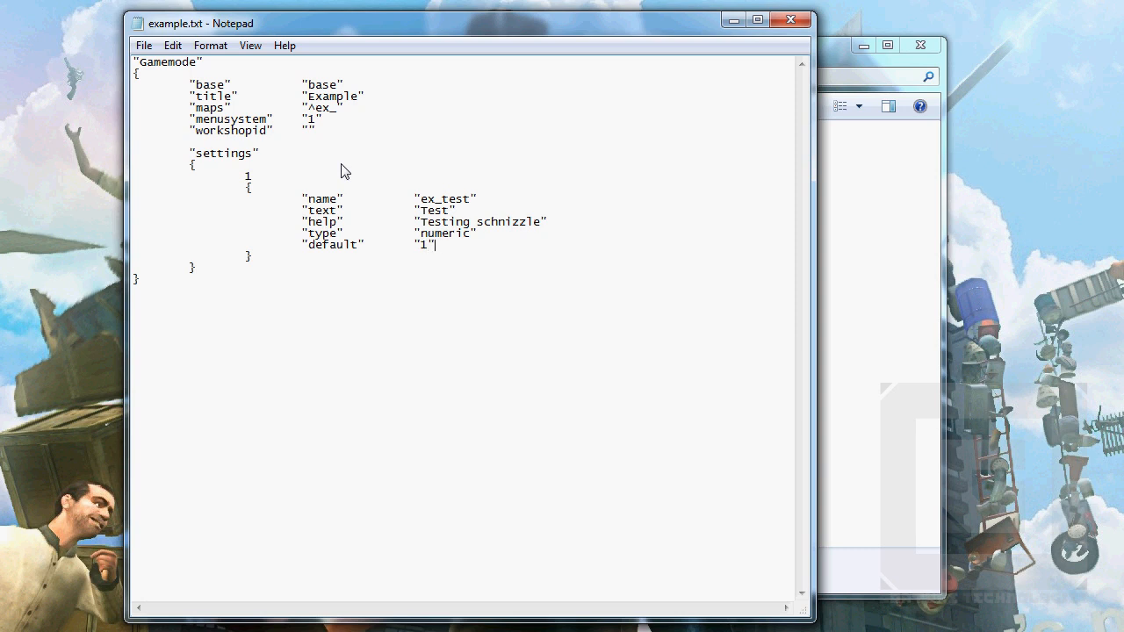
{"action": "mouse_move", "coordinate": [463, 205]}
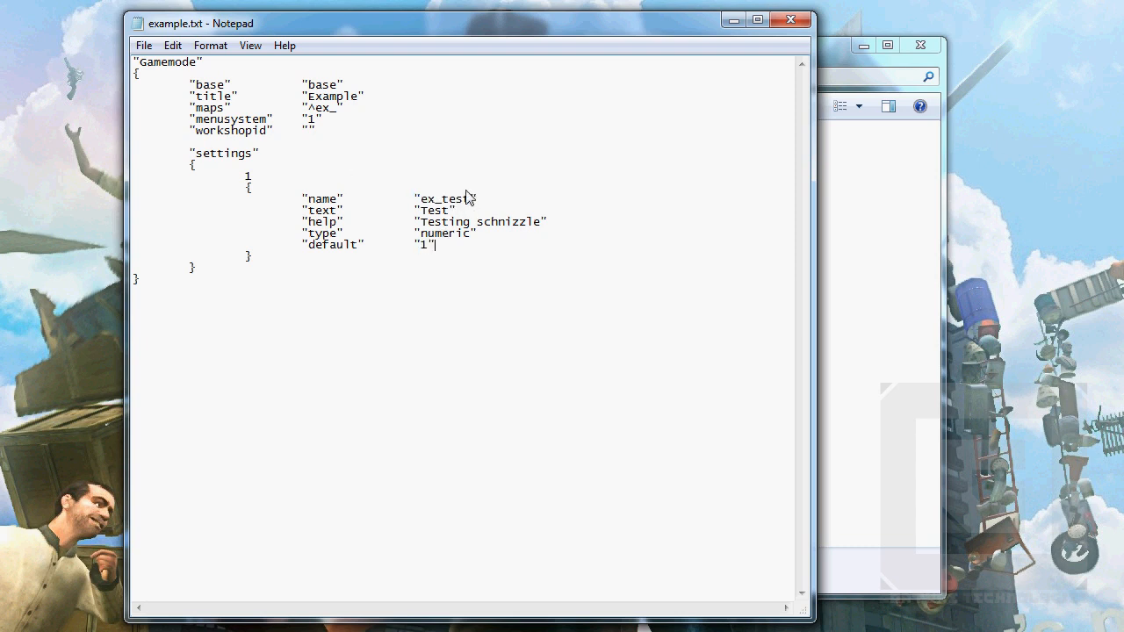
{"action": "mouse_move", "coordinate": [489, 283]}
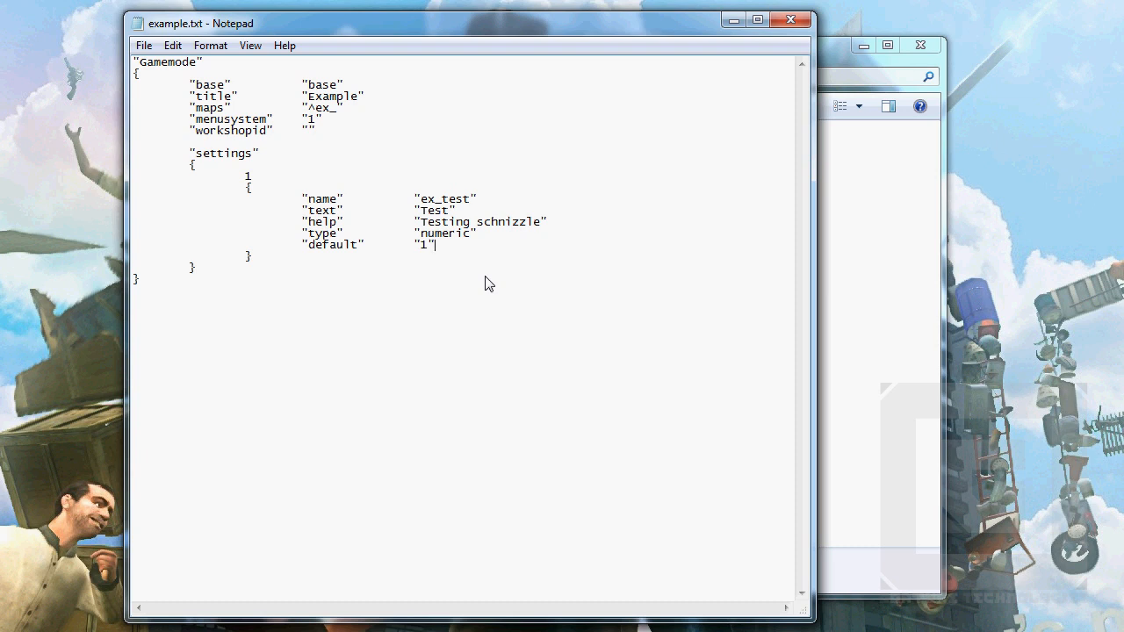
Create gamemode and entities folders next to example.txt in the example folder.
{"action": "left_click", "coordinate": [143, 45]}
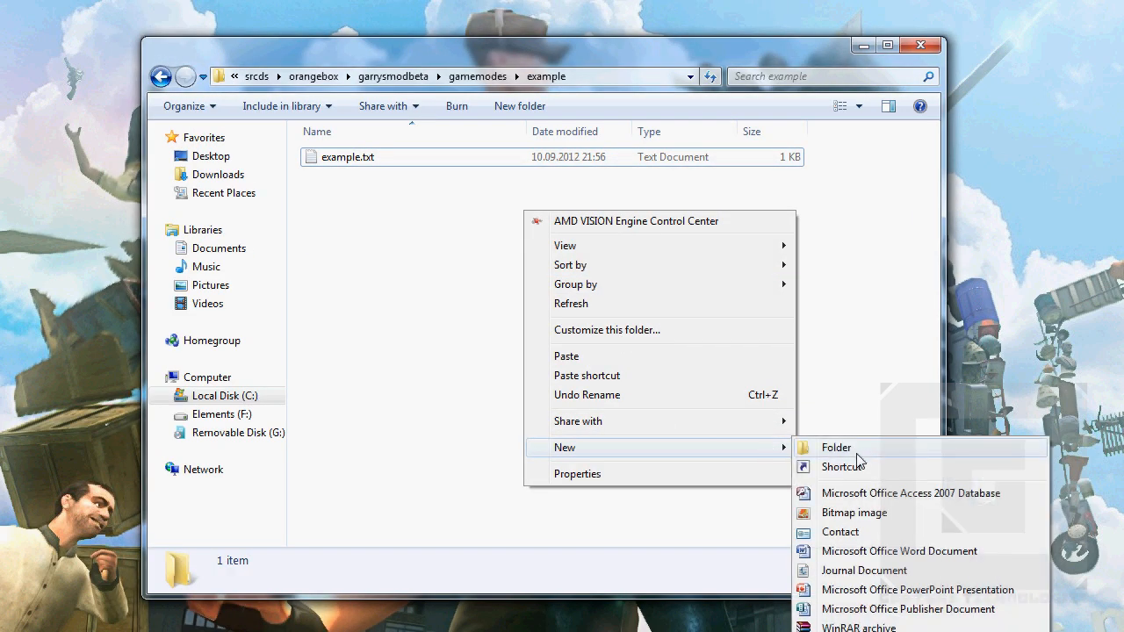
{"action": "left_click", "coordinate": [835, 448]}
{"action": "type", "text": "gamemode"}
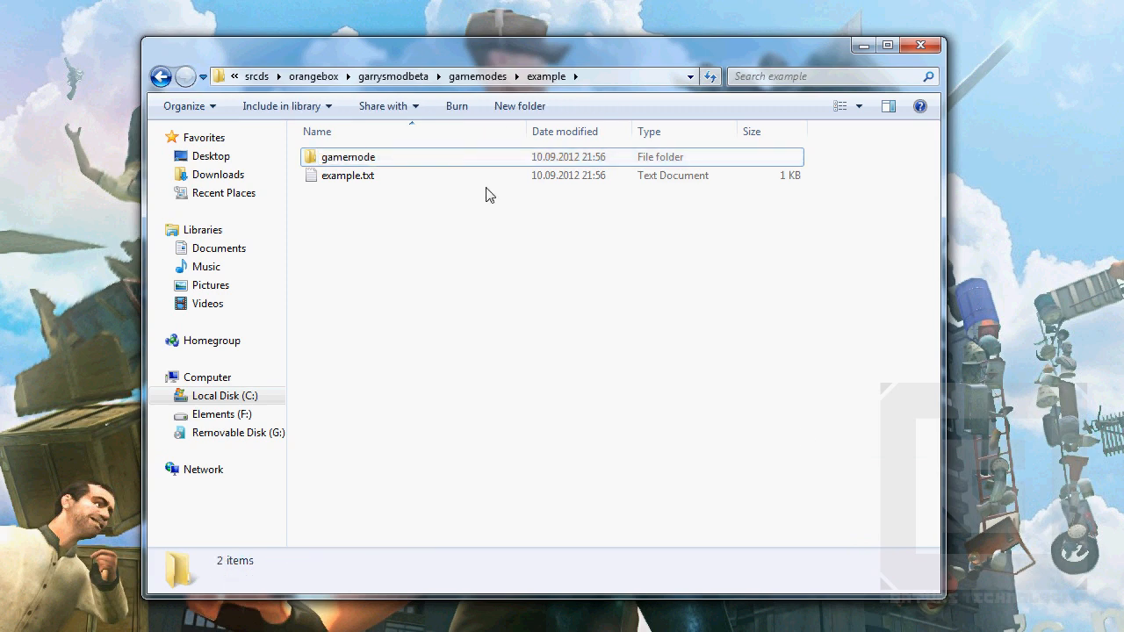
{"action": "double_click", "coordinate": [347, 156]}
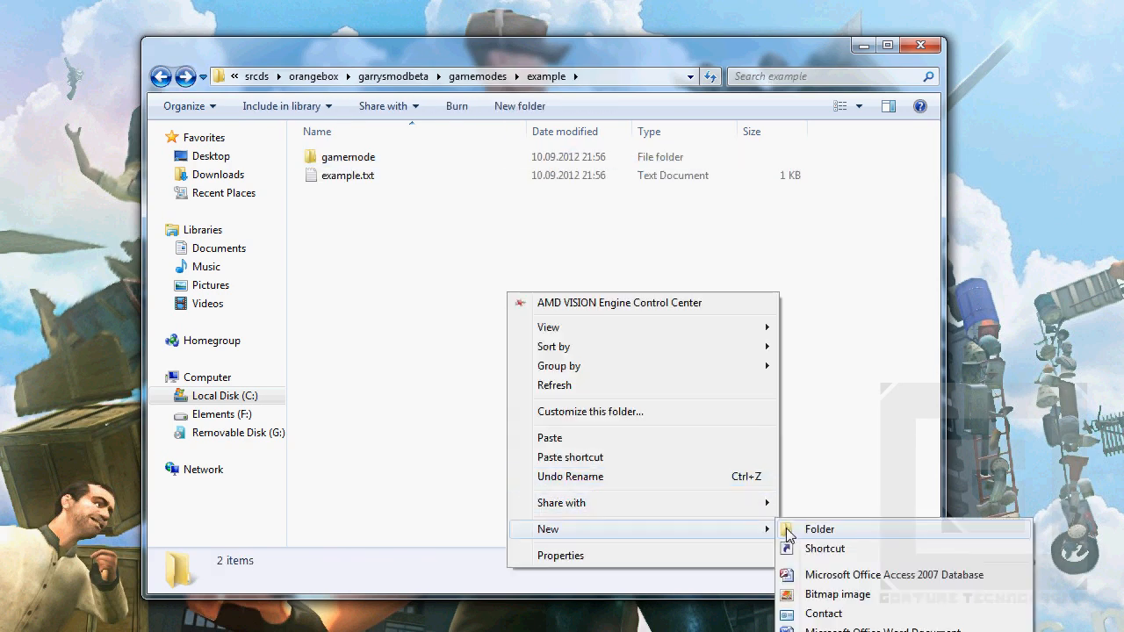
{"action": "left_click", "coordinate": [819, 529]}
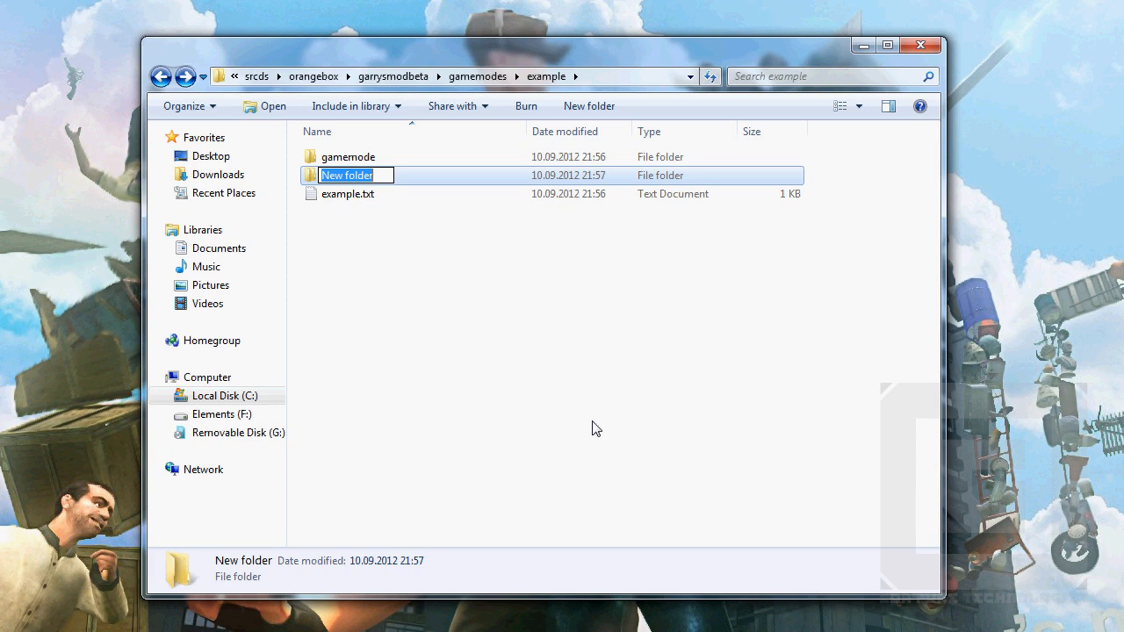
{"action": "type", "text": "entities"}
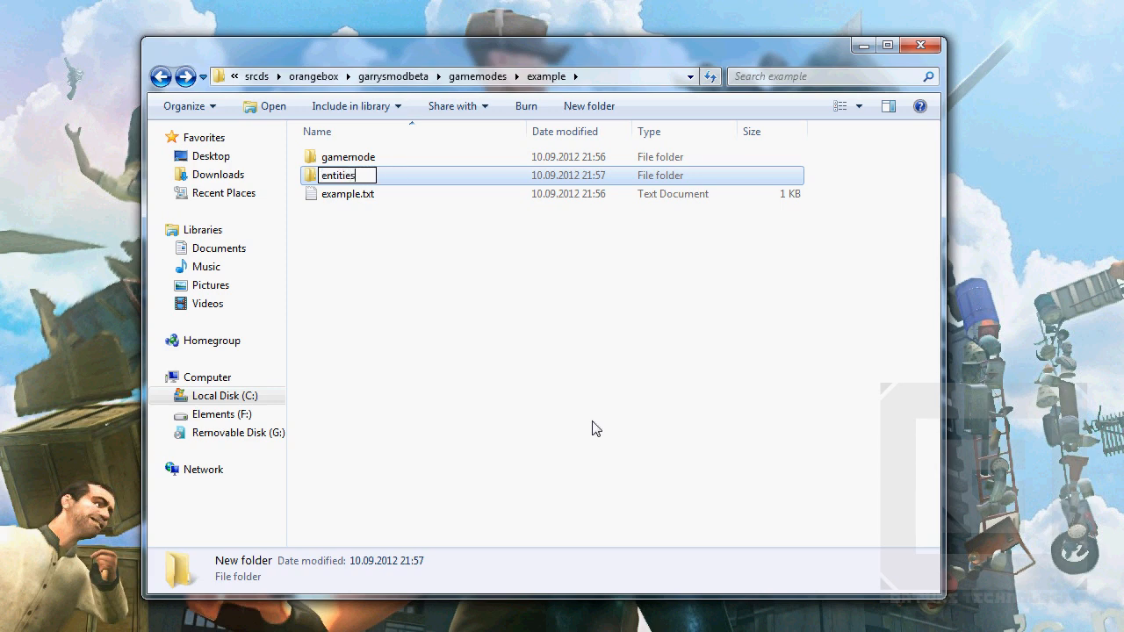
{"action": "key", "text": "Enter"}
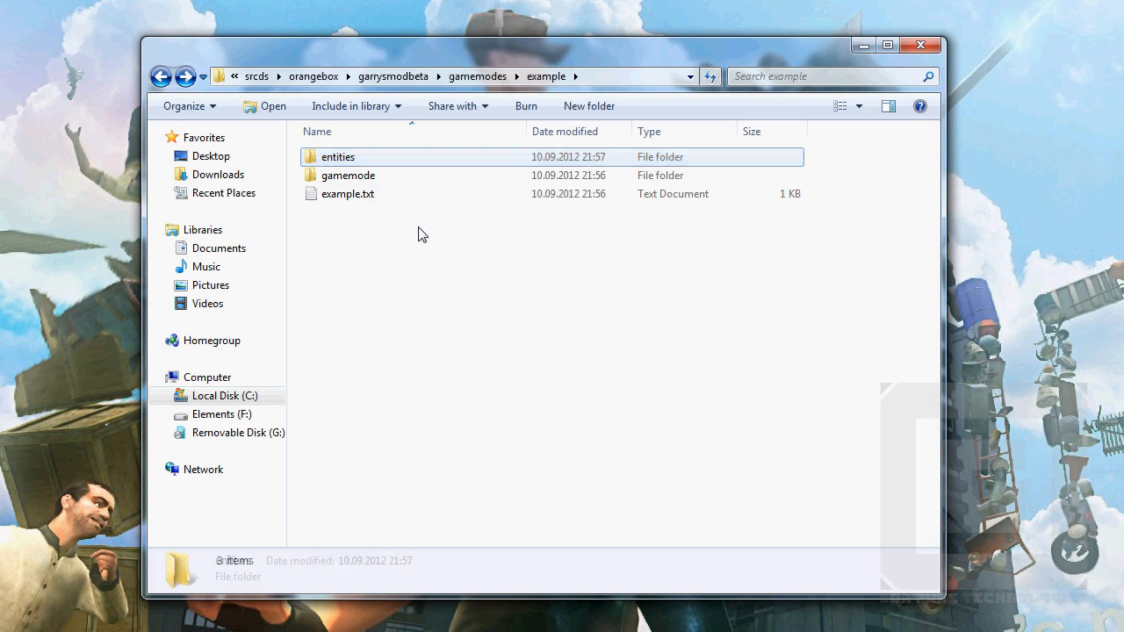
Create a content folder in example, then go back to gamemodes.
{"action": "right_click", "coordinate": [421, 233]}
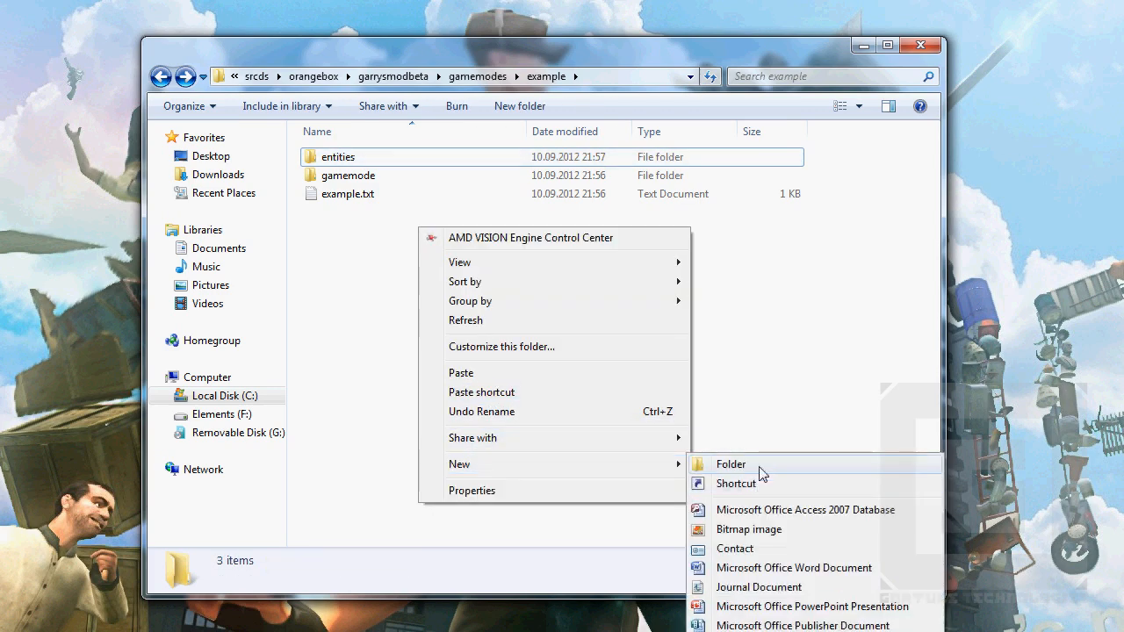
{"action": "left_click", "coordinate": [731, 464]}
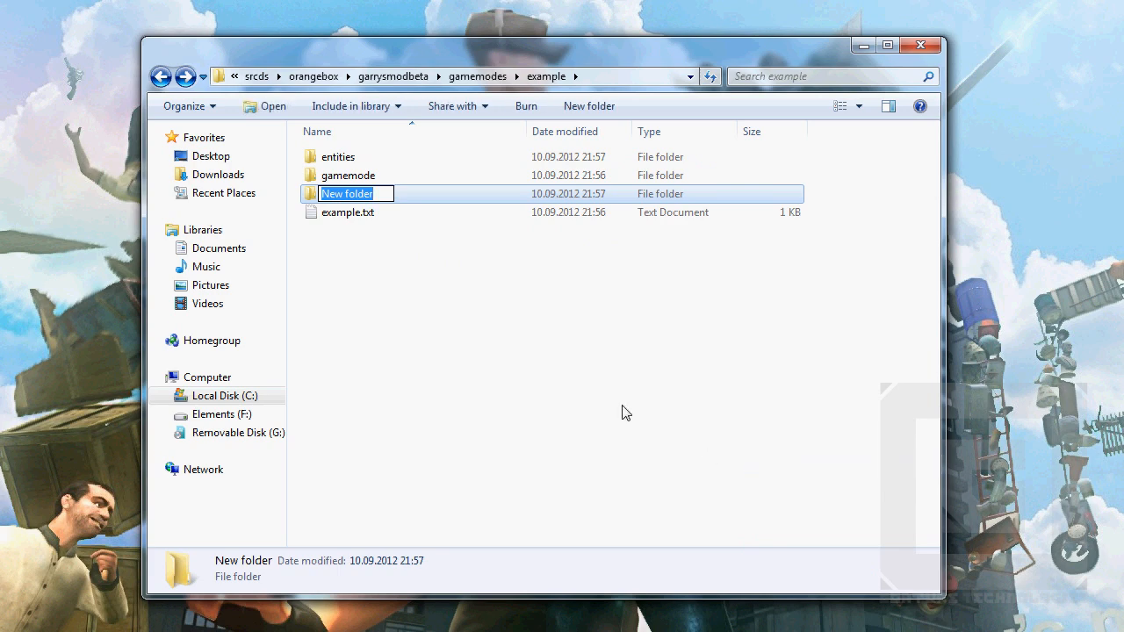
{"action": "type", "text": "content"}
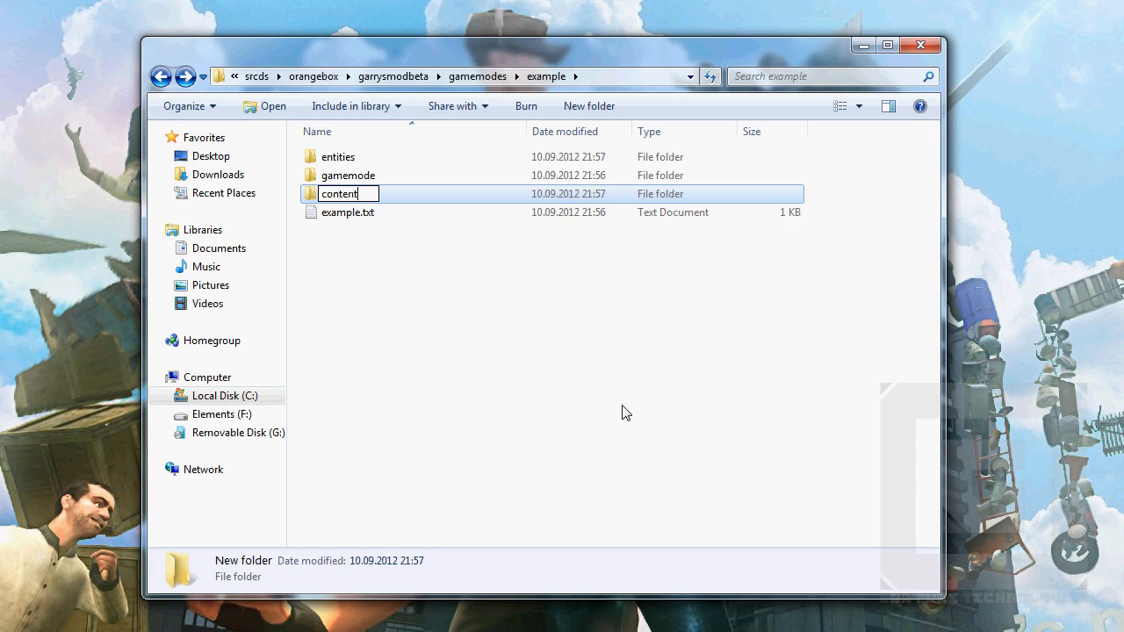
{"action": "left_click", "coordinate": [161, 76]}
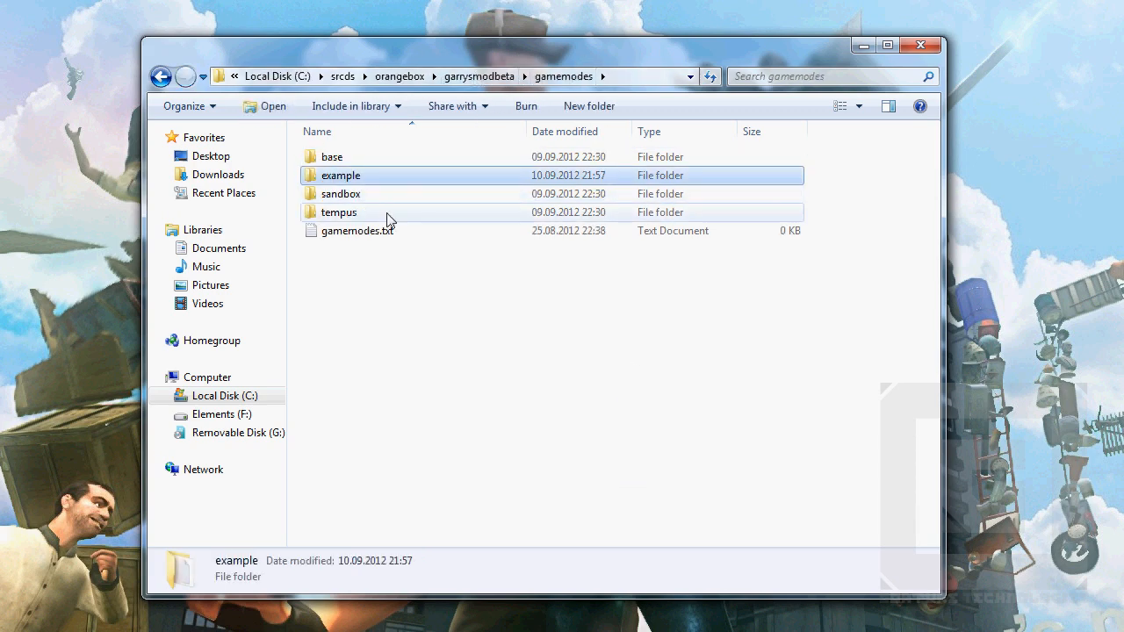
{"action": "left_click", "coordinate": [339, 212]}
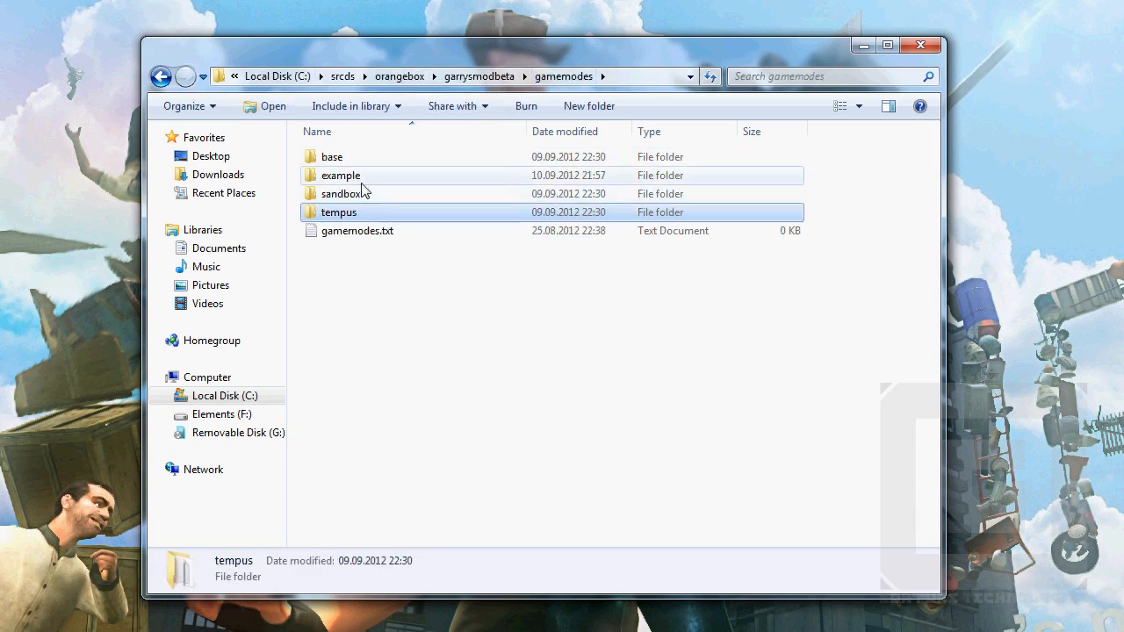
Reopen the example folder and select its content, entities, gamemode and example.txt items.
{"action": "double_click", "coordinate": [341, 175]}
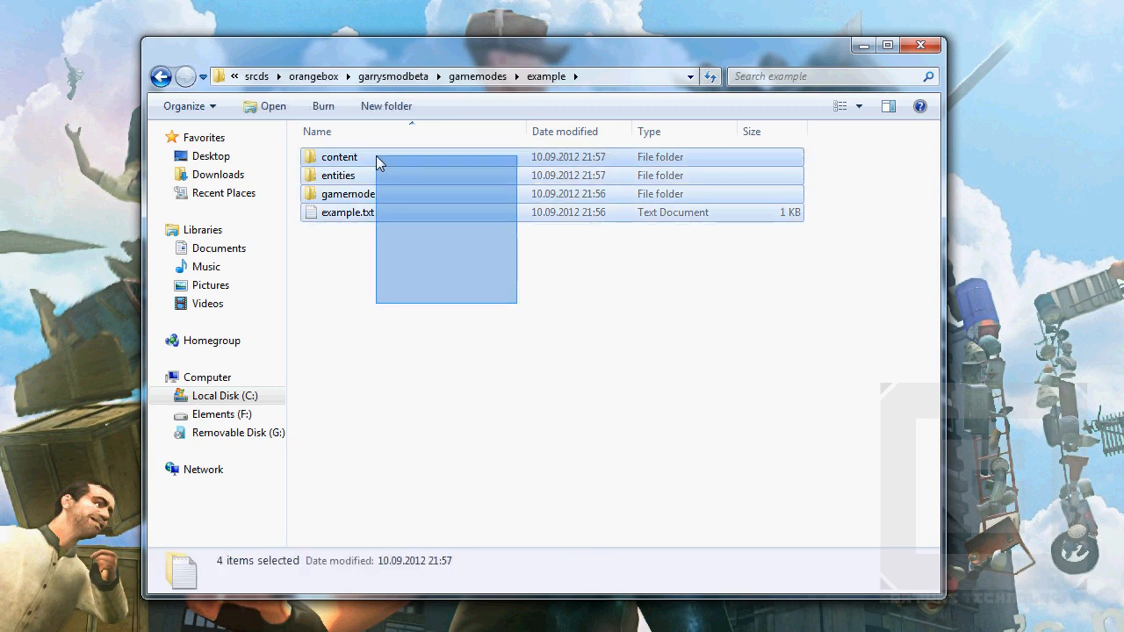
{"action": "left_click", "coordinate": [348, 211]}
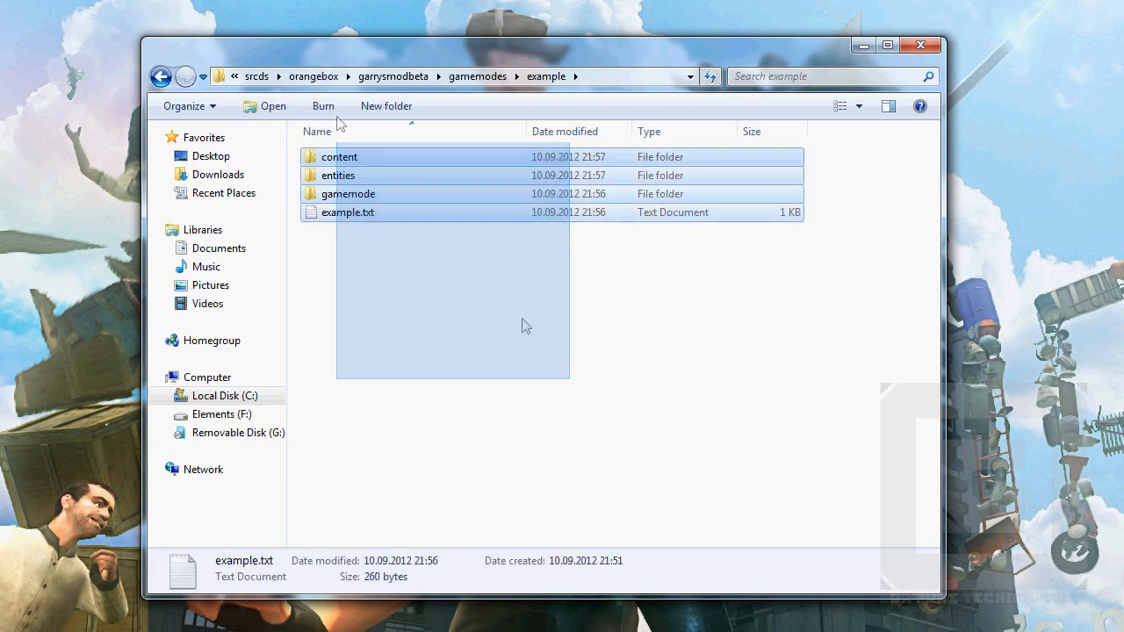